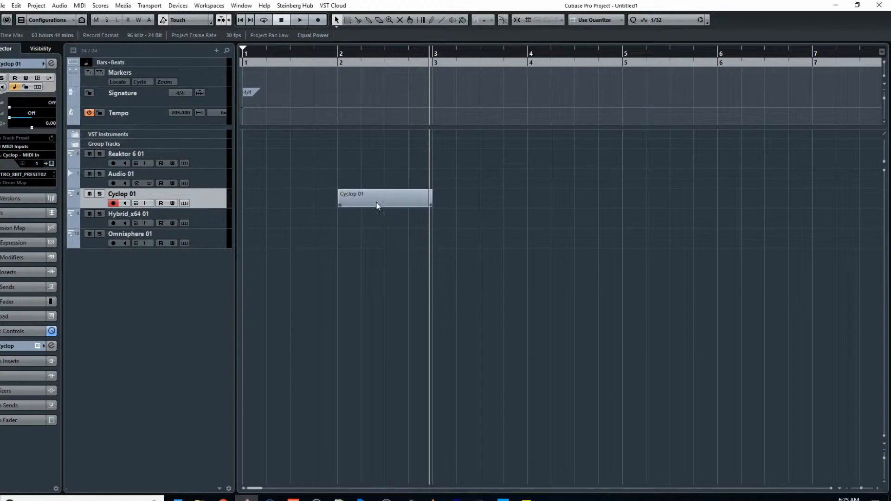
# Open the Cyclop 01 part in the Key Editor, dismissing the Cyclop instrument window
pyautogui.doubleClick(383, 198)
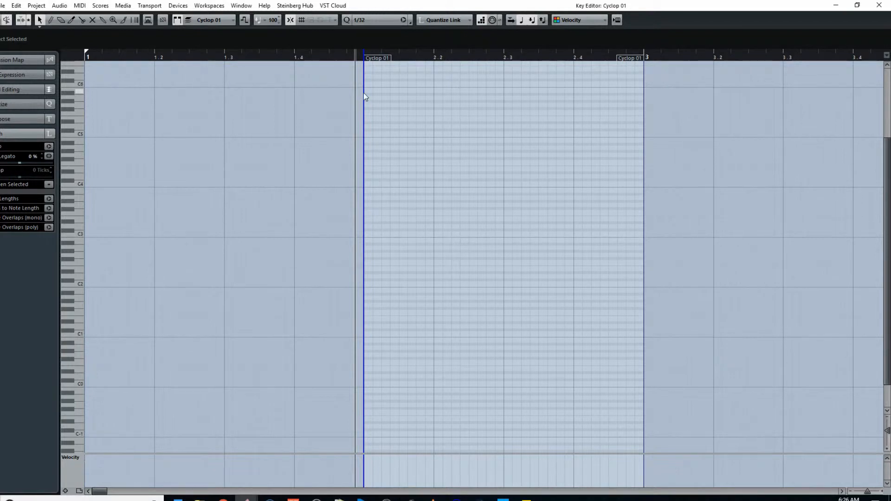
pyautogui.moveTo(353, 80)
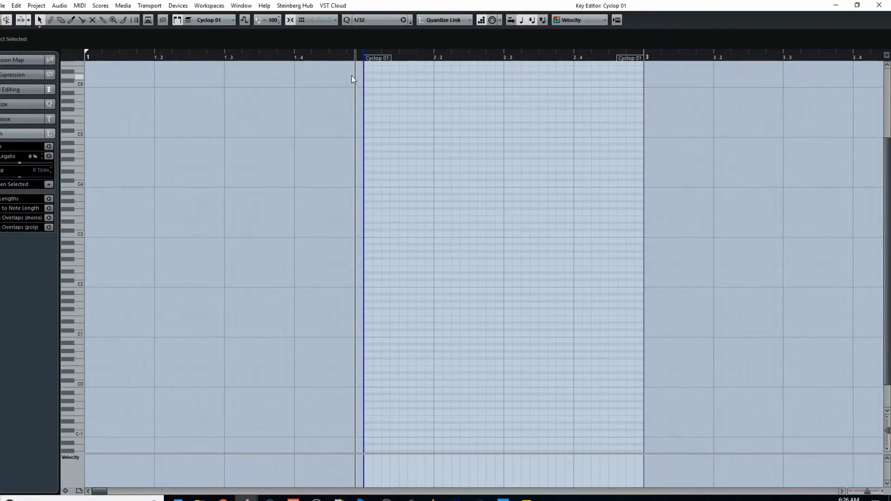
pyautogui.moveTo(413, 102)
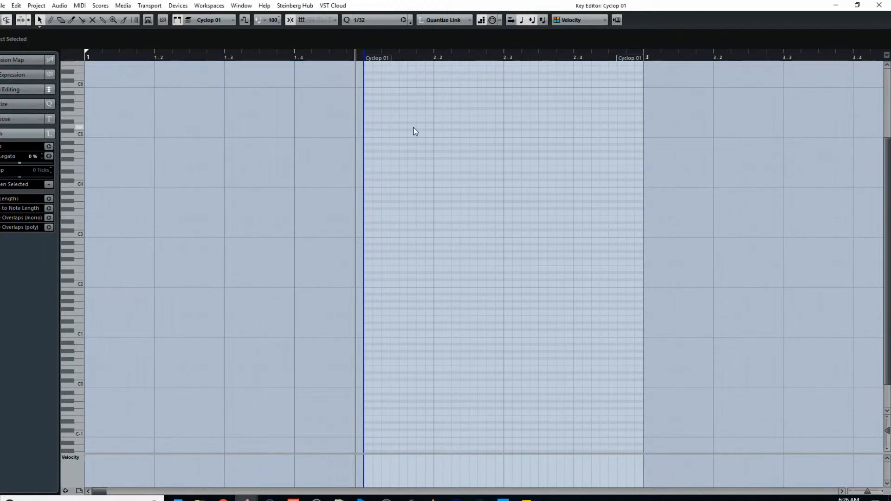
pyautogui.moveTo(340, 63)
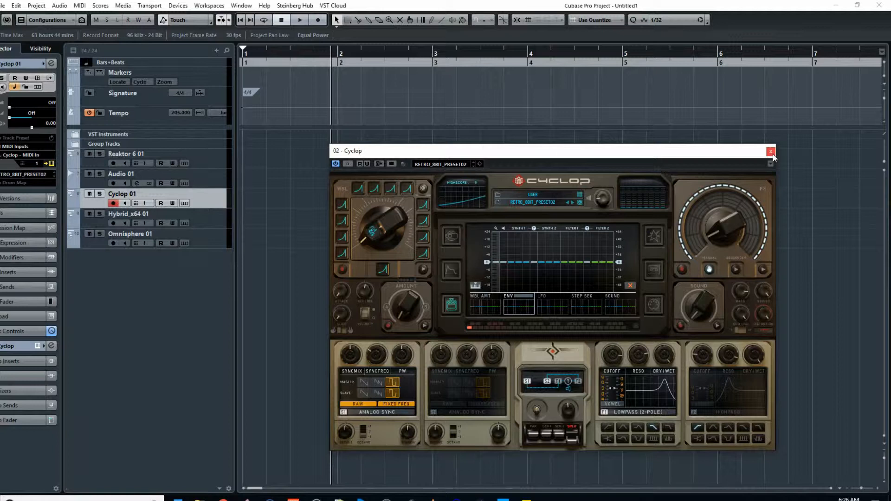
pyautogui.click(770, 152)
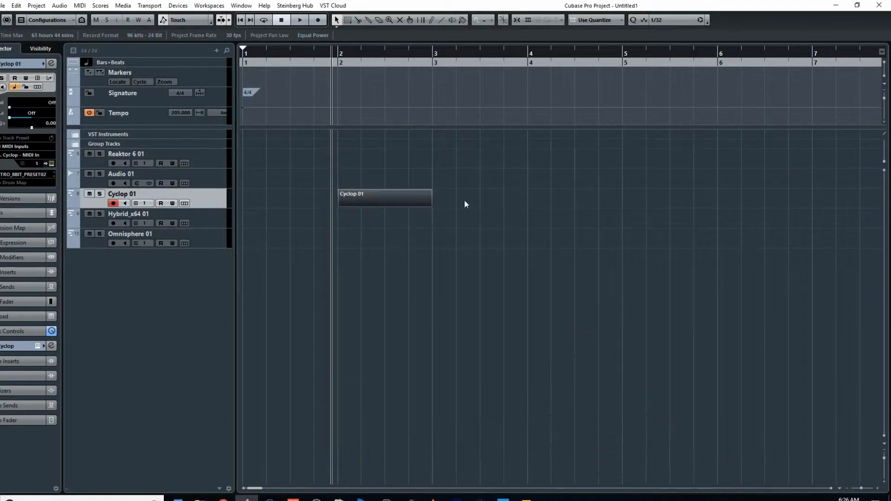
pyautogui.doubleClick(384, 198)
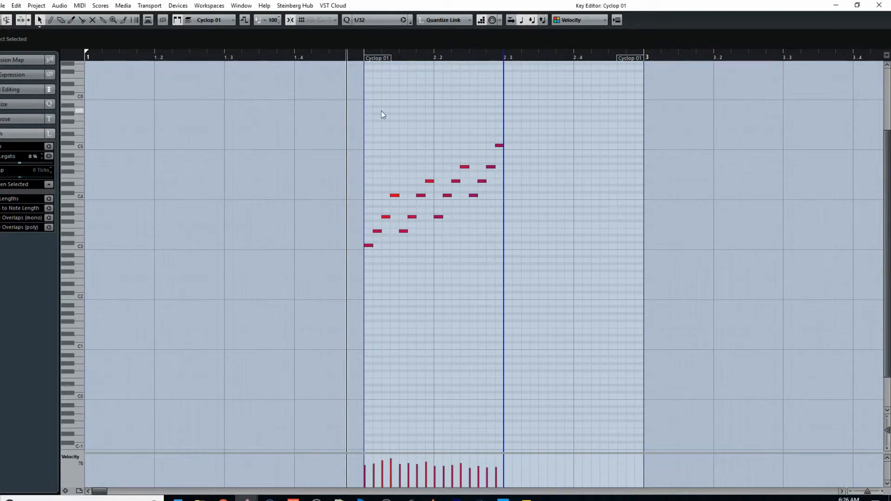
pyautogui.moveTo(607, 140)
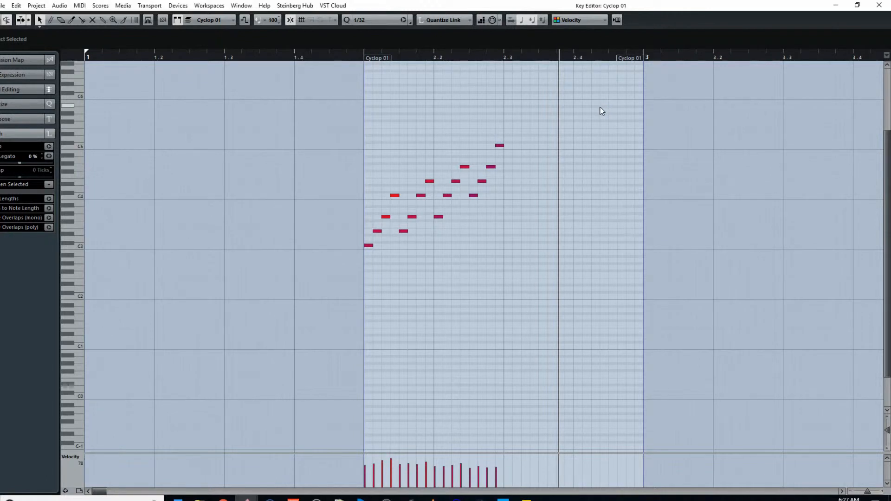
pyautogui.moveTo(598, 117)
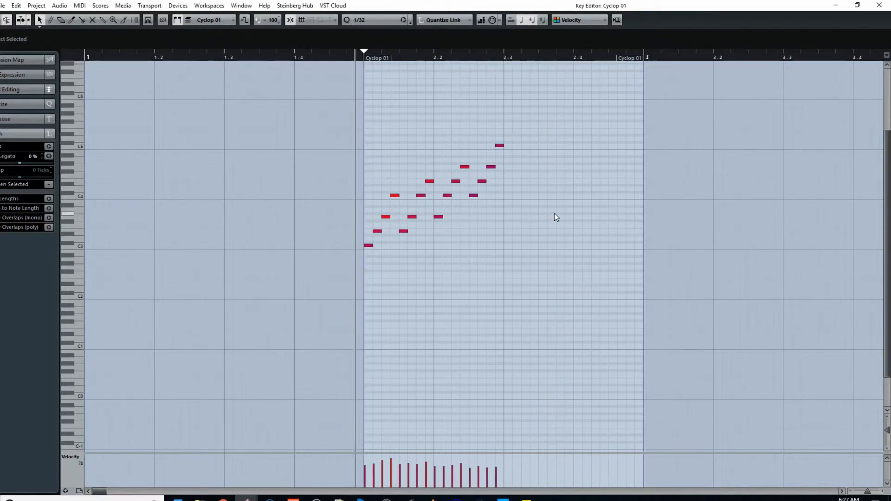
pyautogui.moveTo(544, 197)
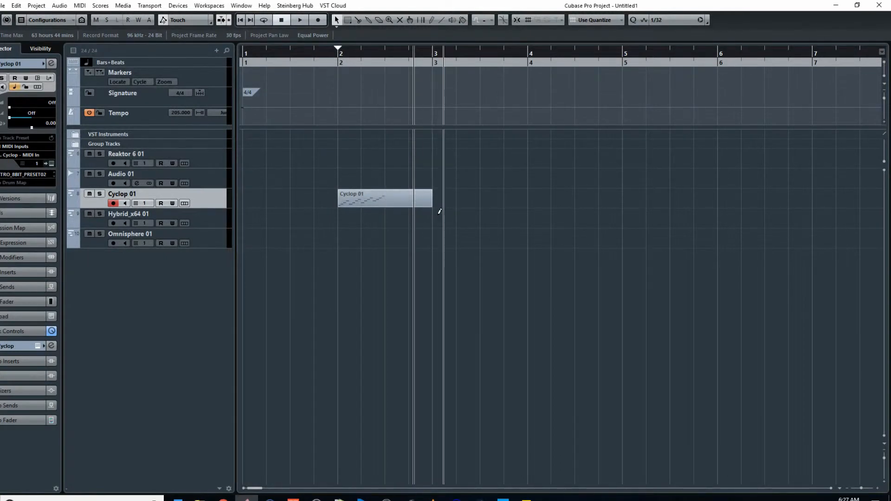
# Draw a new one-bar part on the Hybrid_x64 01 track after the Cyclop part
pyautogui.moveTo(434, 219); pyautogui.dragTo(528, 219)
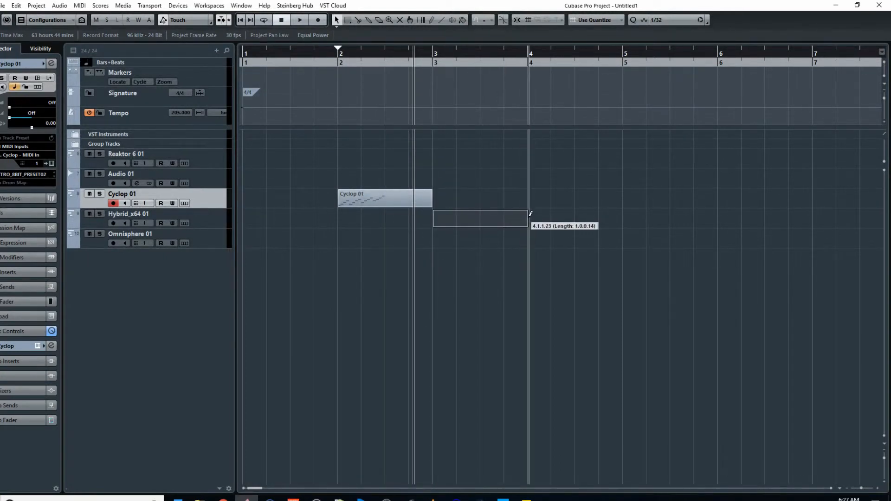
pyautogui.click(480, 219)
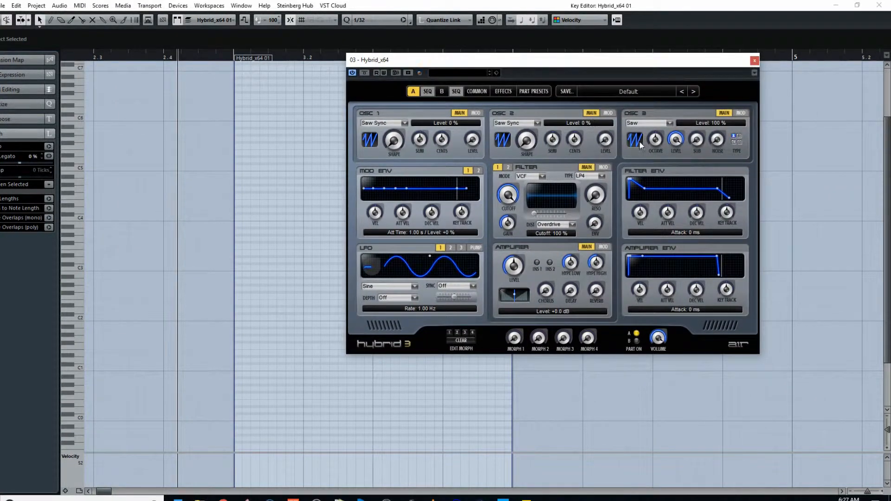
# Set Hybrid's third oscillator to the Squ square waveform
pyautogui.click(666, 122)
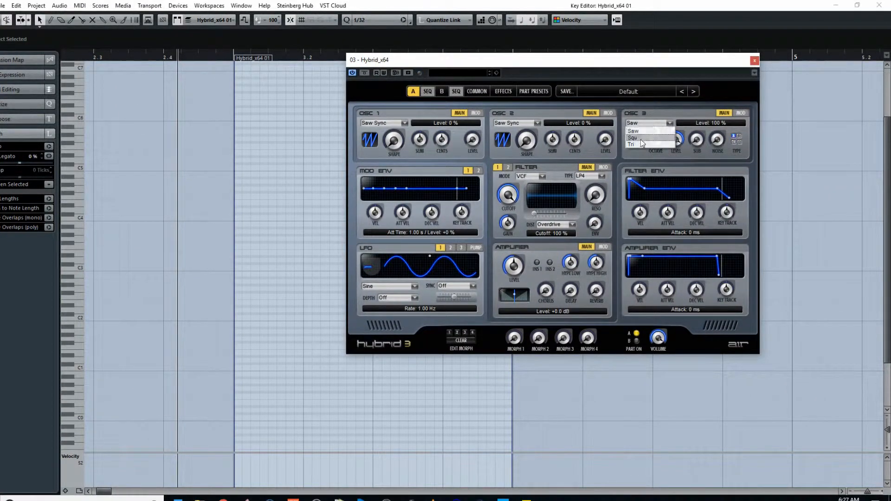
pyautogui.click(632, 137)
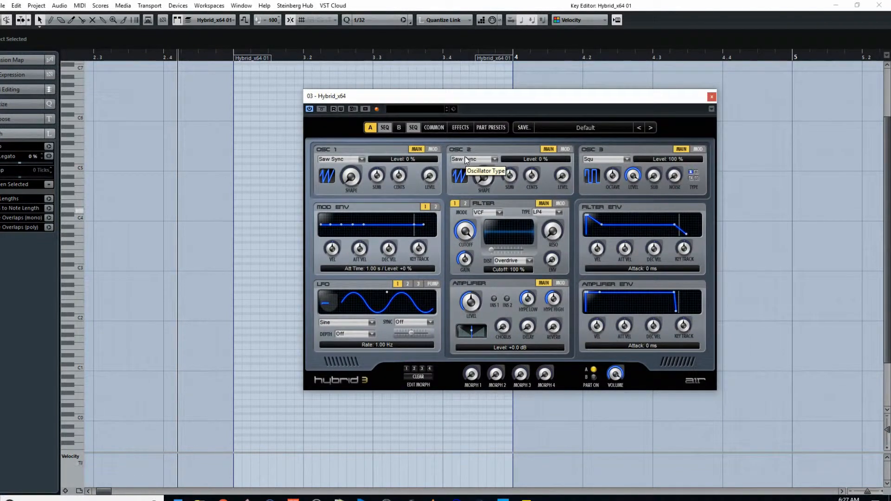
pyautogui.click(711, 97)
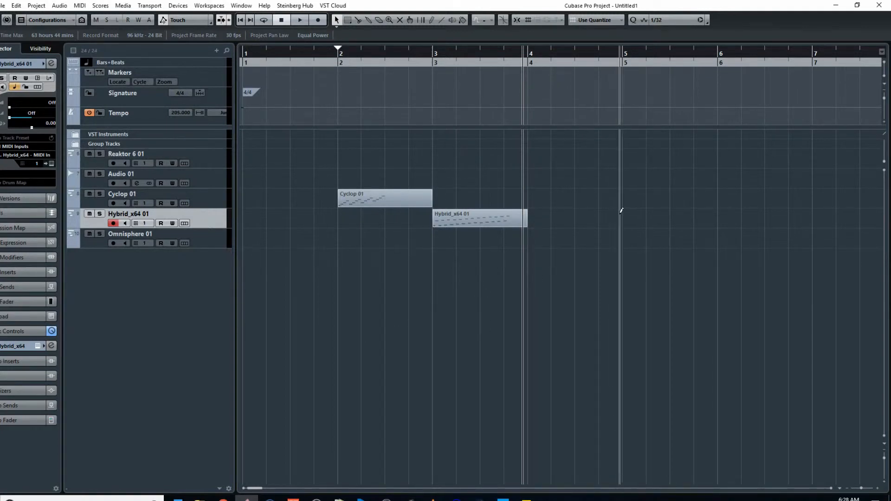
# Create a Hybrid part at bar 5 and open it for note editing
pyautogui.moveTo(625, 219); pyautogui.dragTo(671, 225)
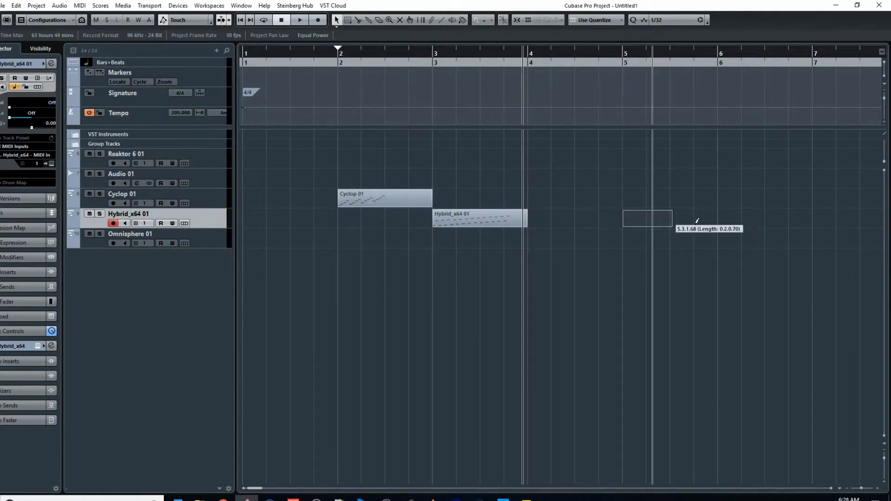
pyautogui.doubleClick(479, 224)
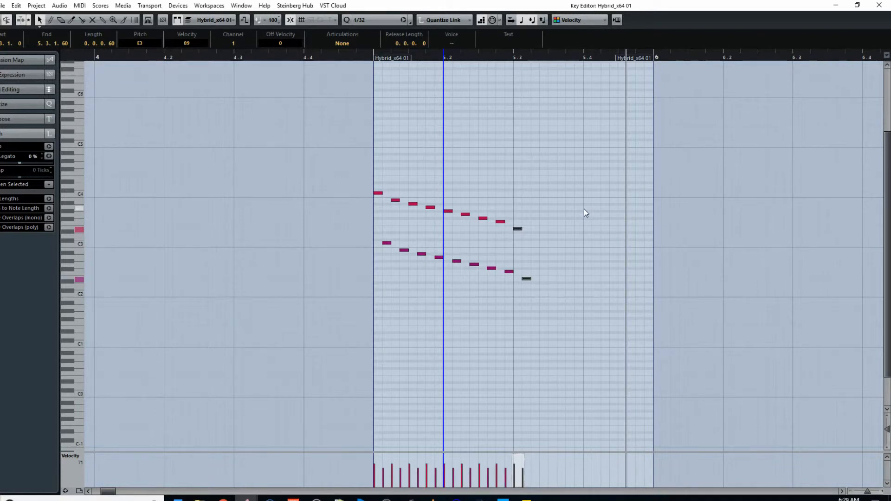
pyautogui.moveTo(323, 147)
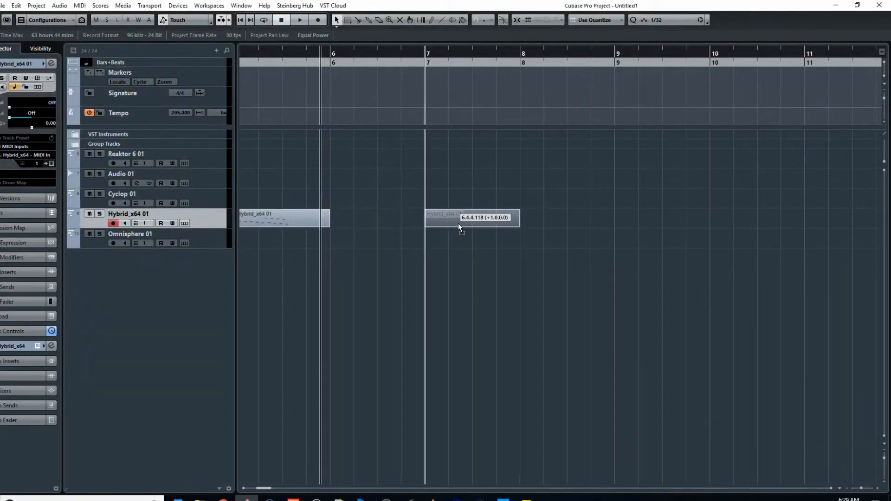
# Open a Hybrid_x64 01 part's notes in the Key Editor
pyautogui.doubleClick(279, 219)
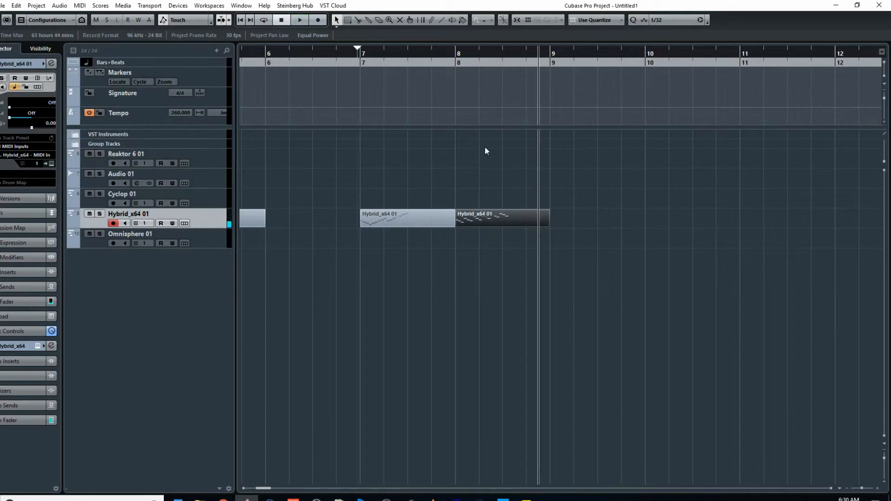
# Finish the bar 9 descending run and close the Key Editor back to the arrangement
pyautogui.click(300, 20)
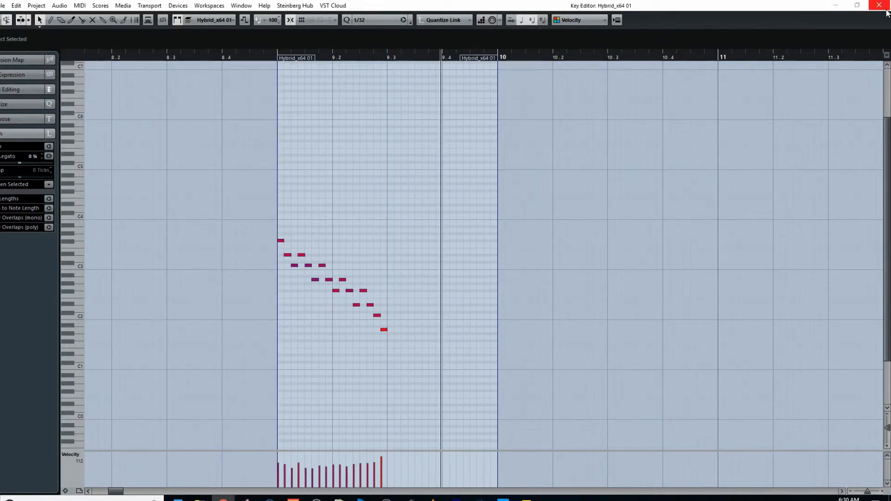
pyautogui.click(878, 5)
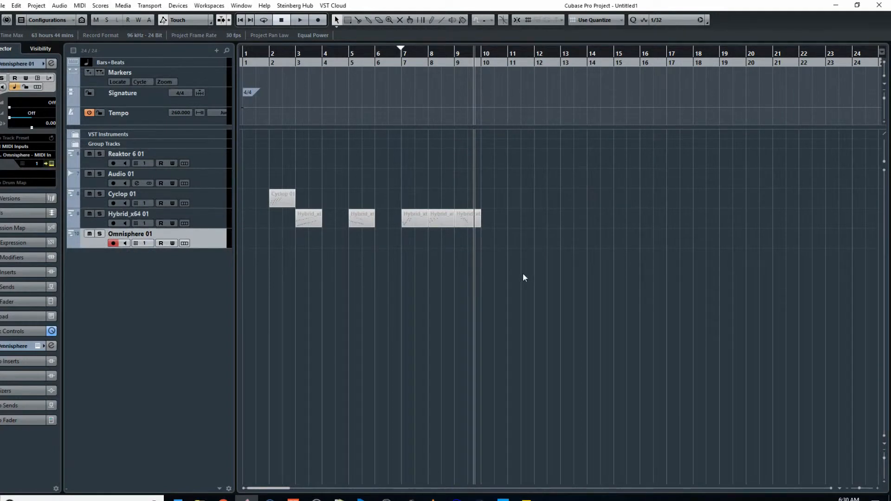
pyautogui.moveTo(544, 269)
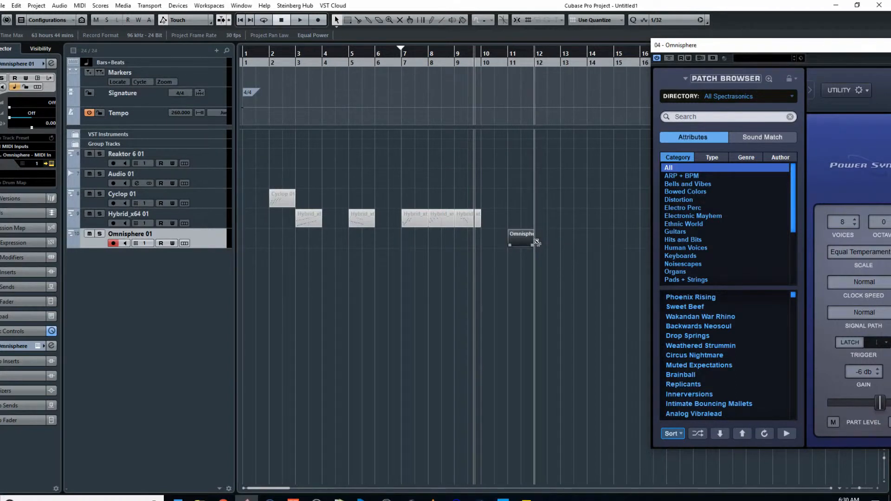
# Open the new bar 11 Omnisphere 01 part for note editing
pyautogui.doubleClick(522, 238)
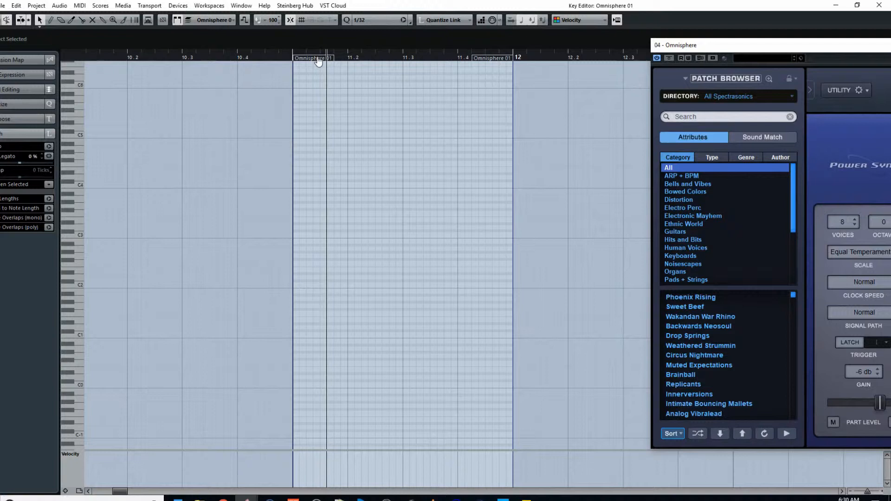
pyautogui.moveTo(605, 68)
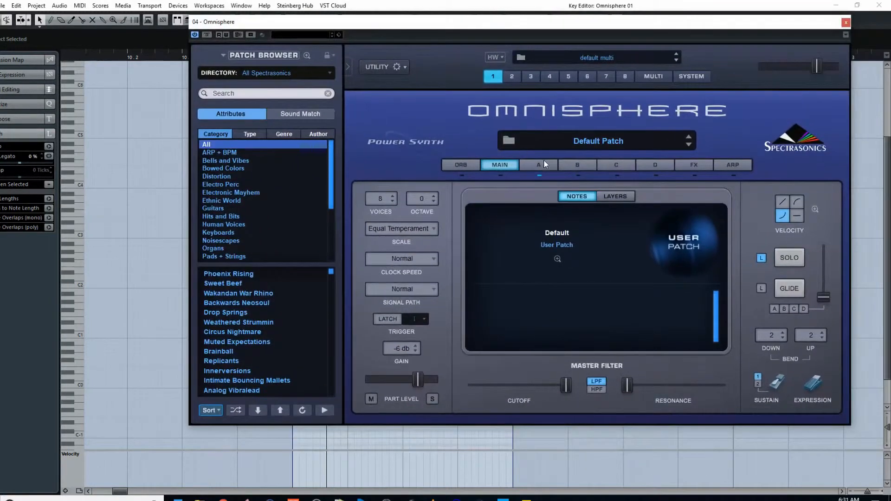
# On Omnisphere's layer A, choose a Classic square and step to Hamburg Square
pyautogui.click(538, 166)
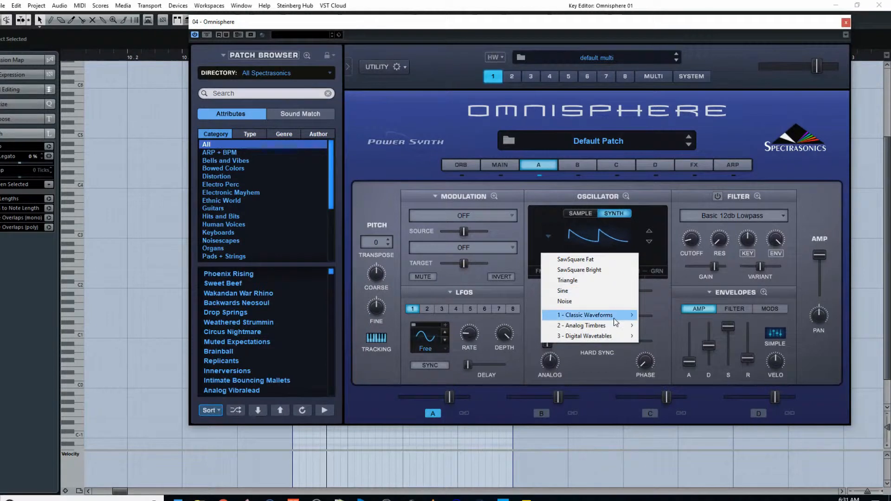
pyautogui.moveTo(661, 336)
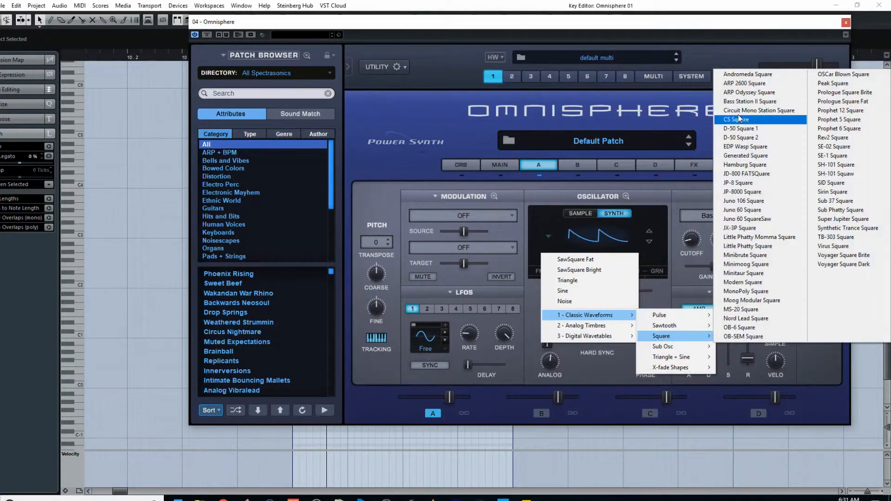
pyautogui.click(748, 74)
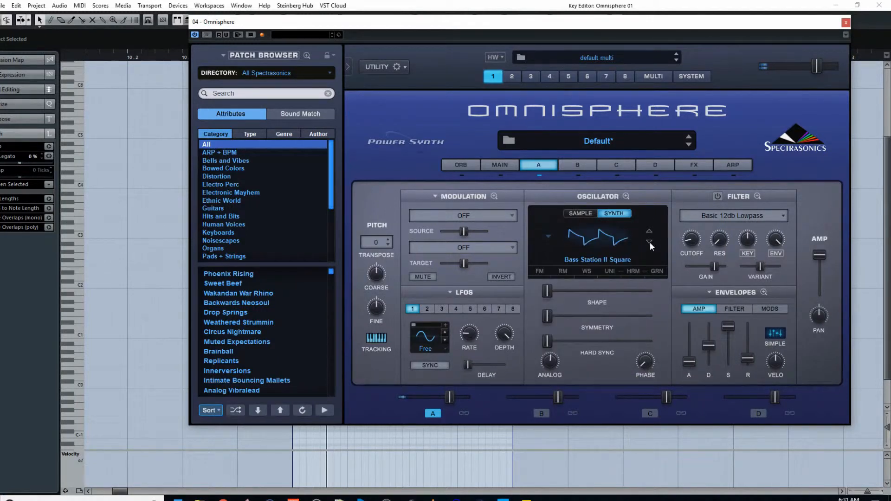
pyautogui.click(649, 243)
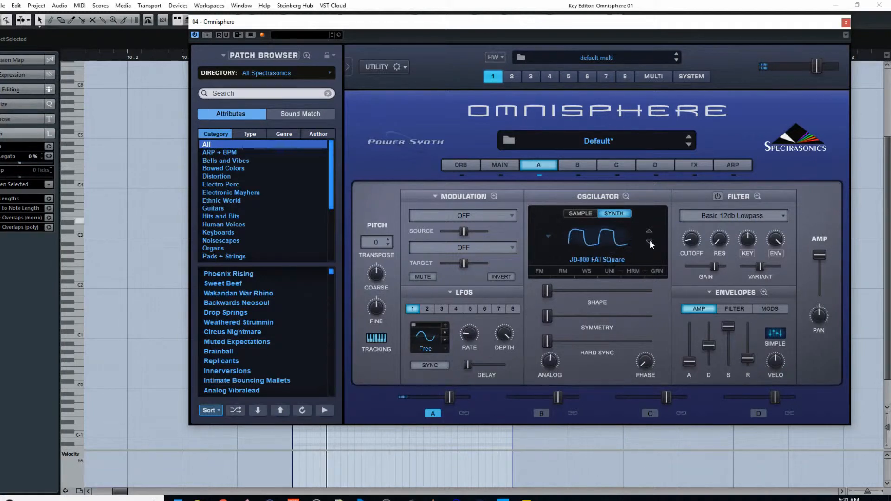
pyautogui.click(648, 241)
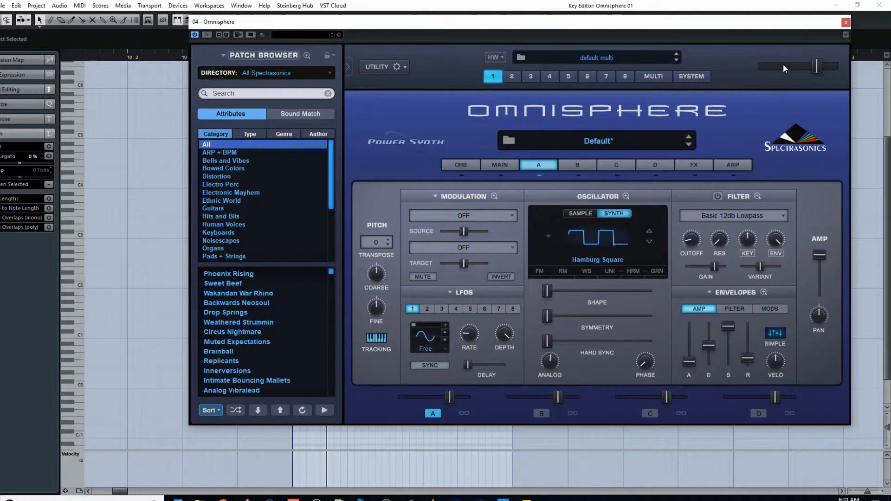
pyautogui.click(843, 23)
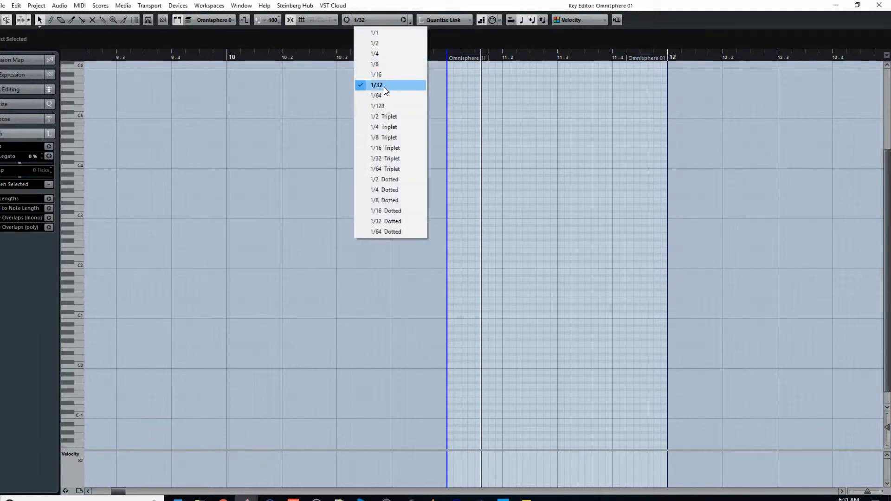
# Set the quantize grid to 1/64 and draw notes into the Omnisphere part
pyautogui.click(375, 95)
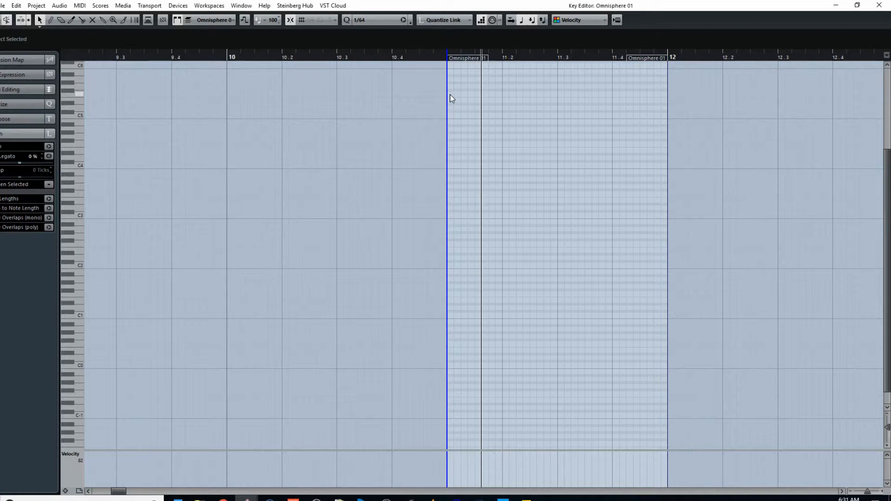
pyautogui.moveTo(449, 214); pyautogui.dragTo(473, 166)
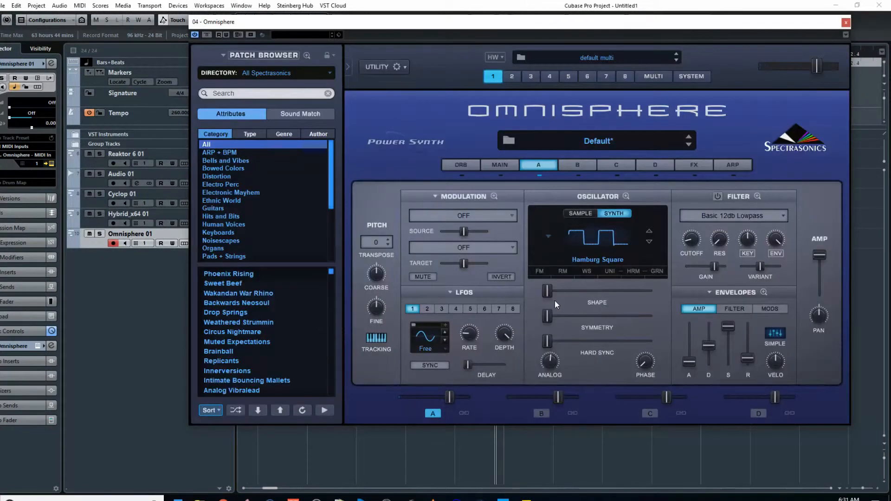
pyautogui.moveTo(627, 264)
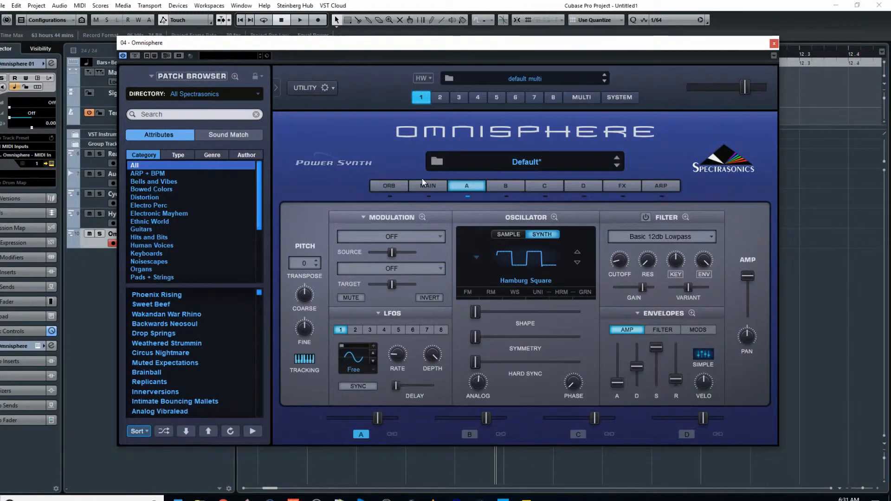
# Show Omnisphere's MAIN page and turn on Glide for the patch
pyautogui.click(428, 186)
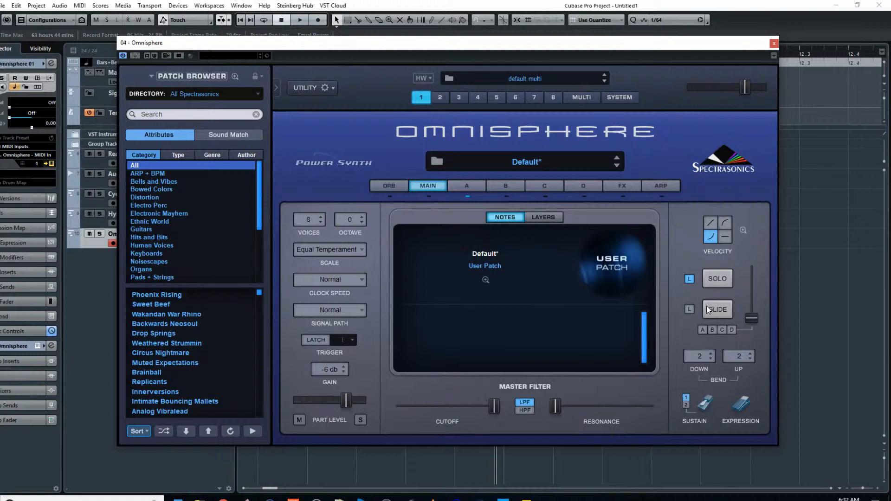
pyautogui.click(716, 309)
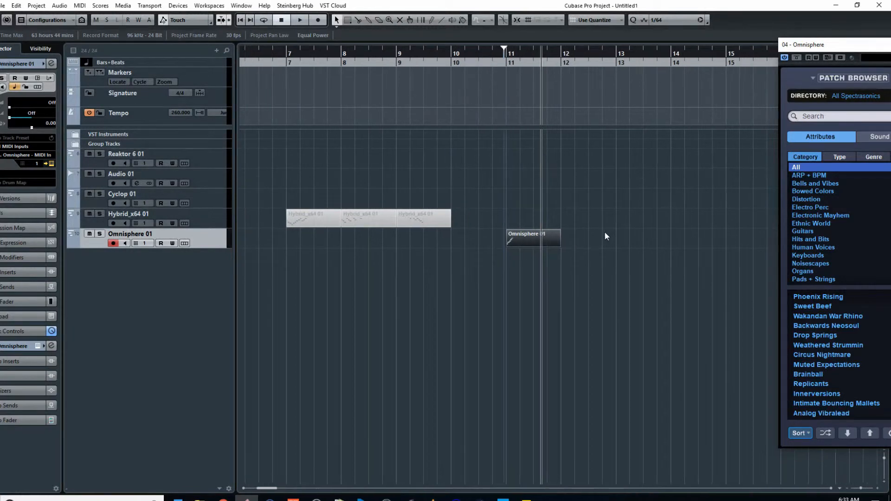
# Create a new Omnisphere part at bar 13 and open it for note editing
pyautogui.moveTo(614, 238); pyautogui.dragTo(659, 238)
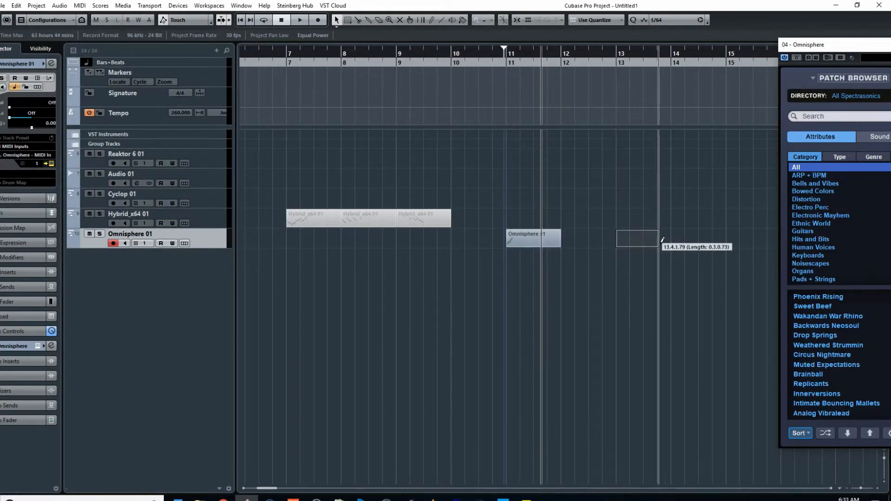
pyautogui.doubleClick(533, 238)
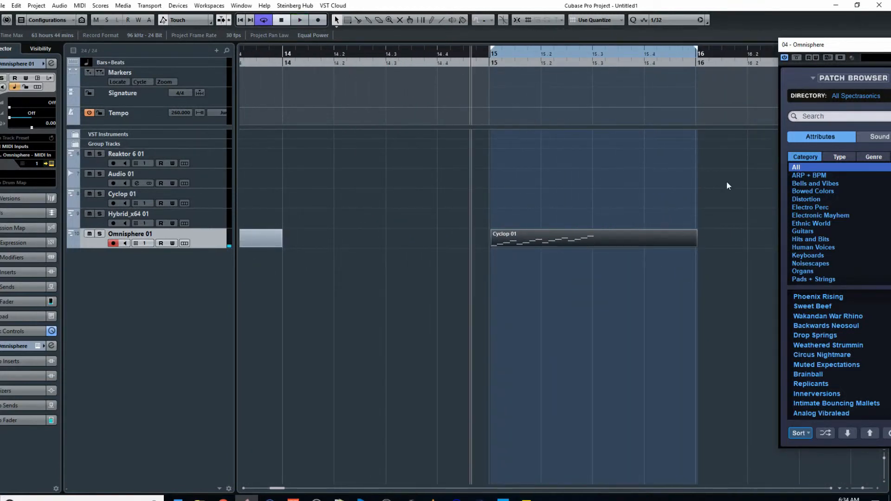
# Set Omnisphere's Default patch glide time to roughly one second with glide on
pyautogui.click(299, 20)
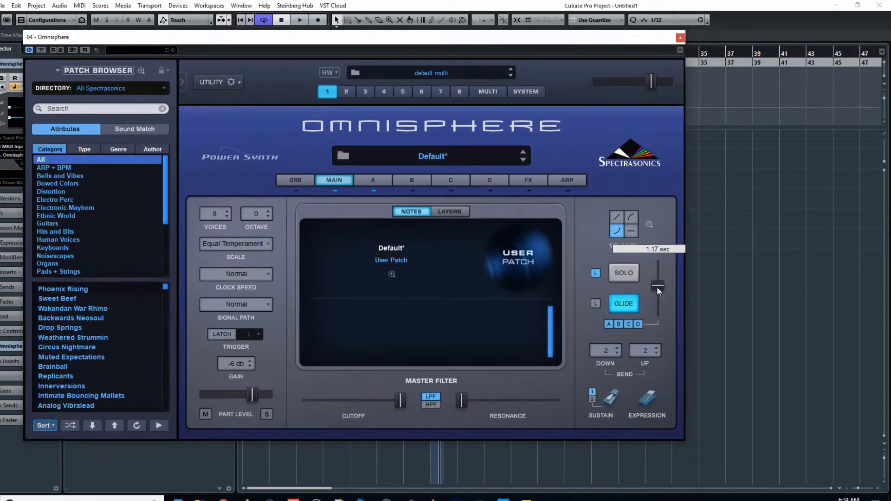
pyautogui.moveTo(658, 287); pyautogui.dragTo(658, 267)
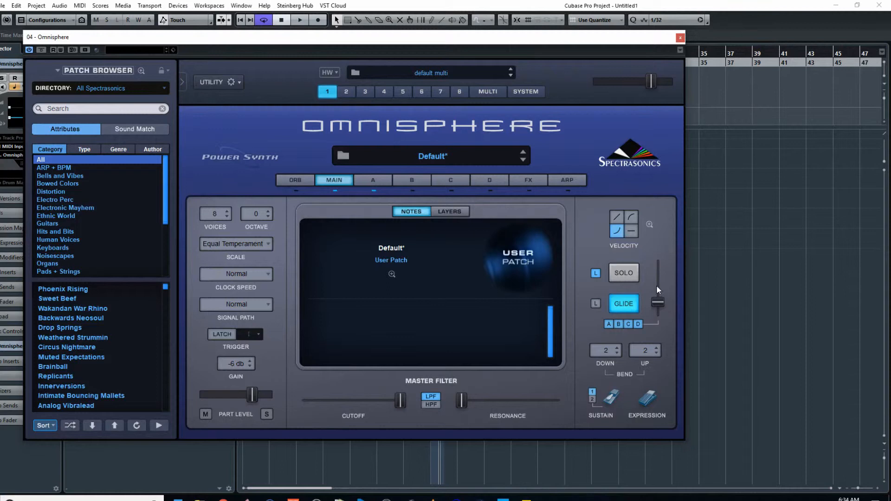
pyautogui.moveTo(653, 28)
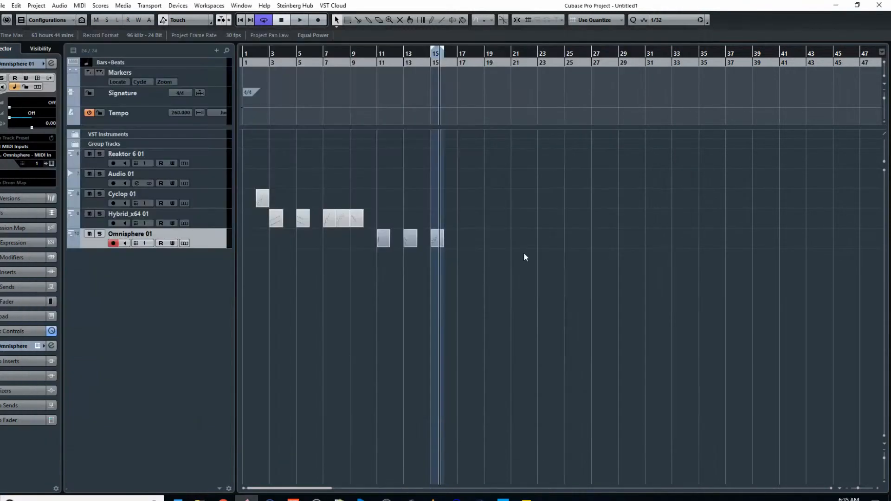
# Check the Cyclop editor, then show the VST Instruments rack with Reaktor 6, Cyclop, Hybrid_x64 and Omnisphere
pyautogui.click(122, 193)
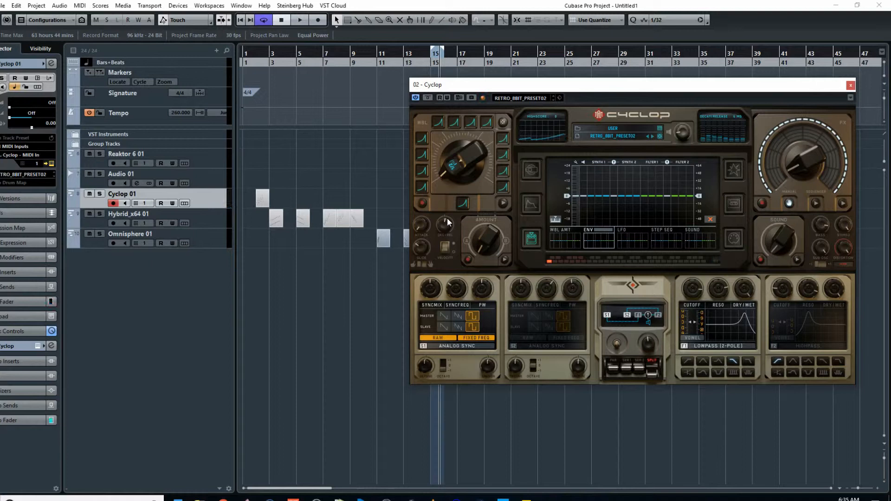
pyautogui.click(851, 85)
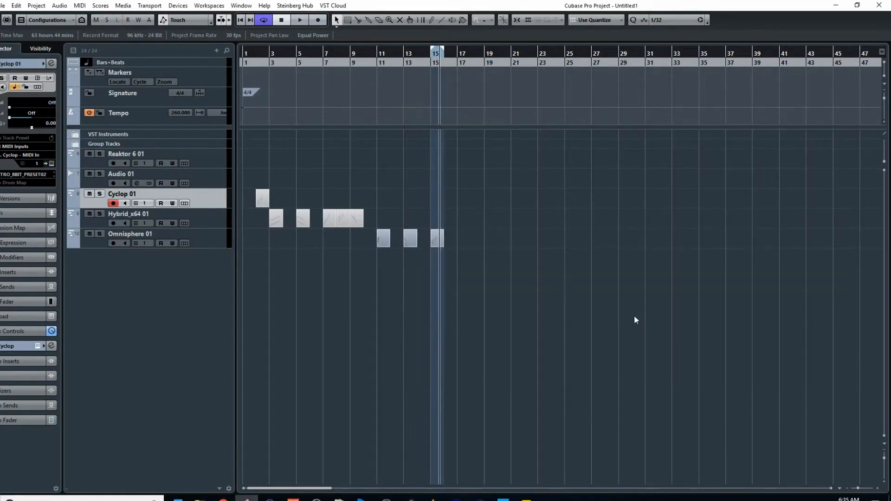
pyautogui.moveTo(639, 281)
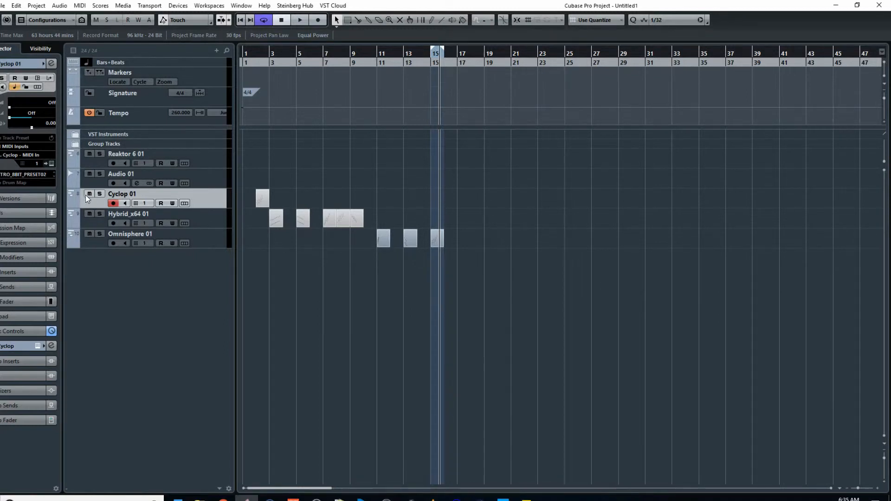
pyautogui.click(140, 234)
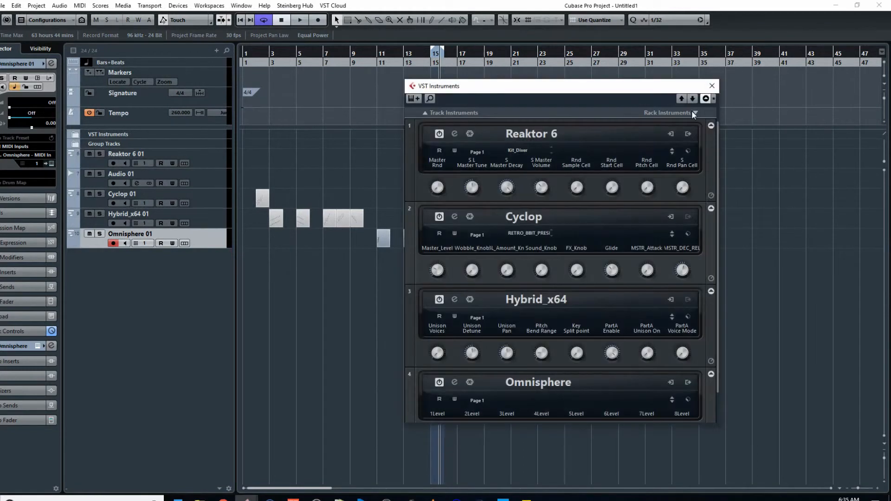
# Create a Massive 01 instrument track and set its oscillator 1 wavetable to Sin-Sqr with a short envelope 4
pyautogui.click(697, 114)
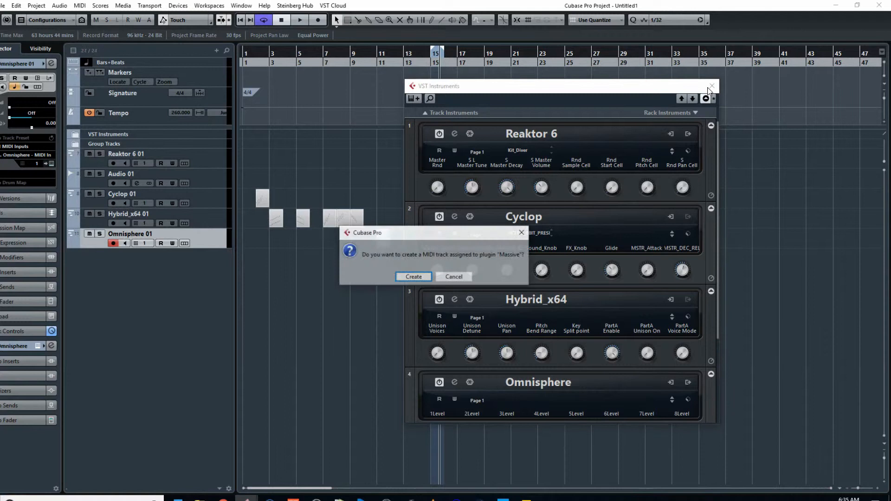
pyautogui.click(413, 277)
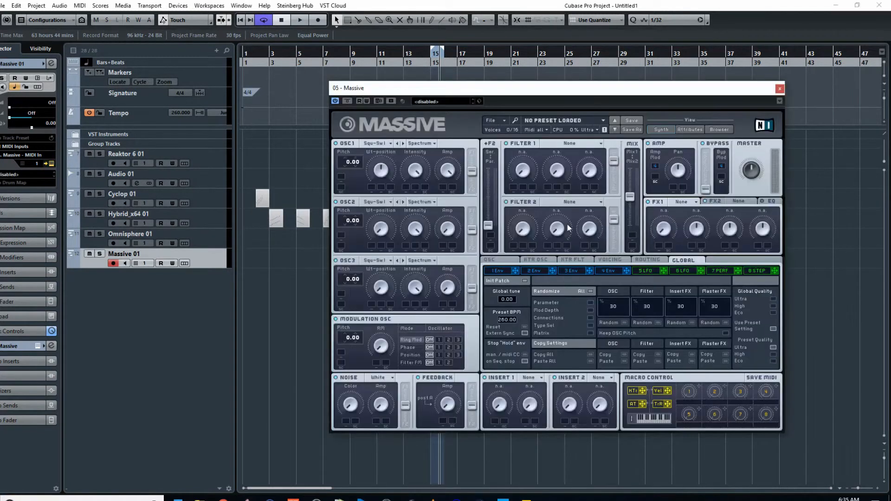
pyautogui.click(609, 271)
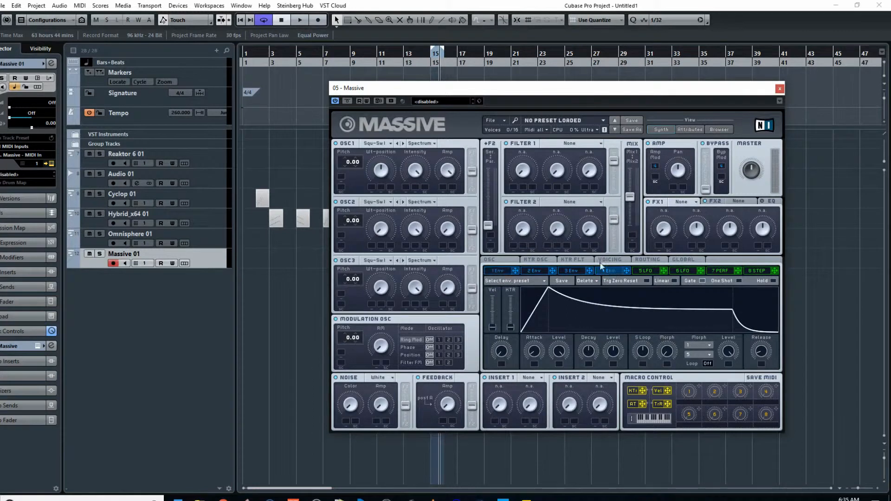
pyautogui.click(376, 143)
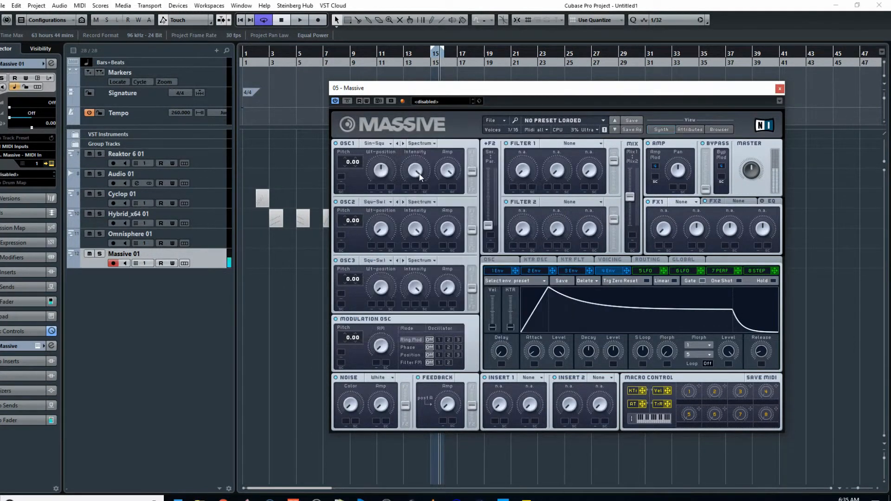
pyautogui.moveTo(396, 194)
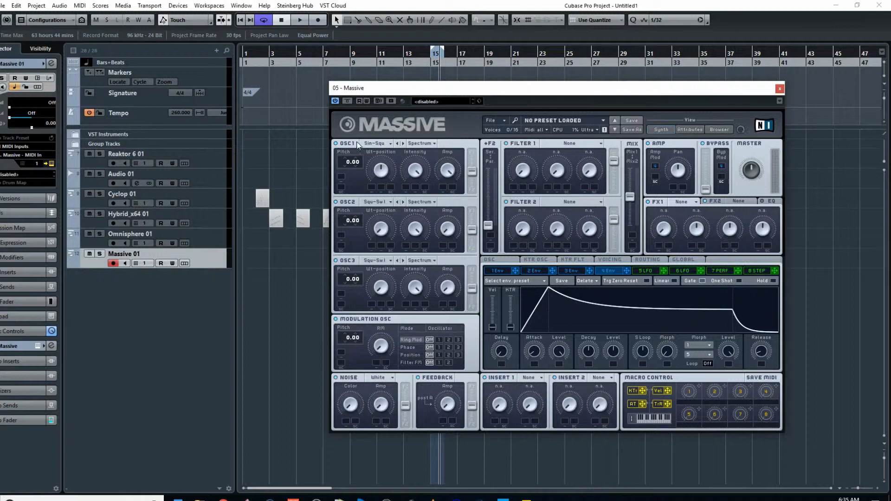
pyautogui.moveTo(561, 227)
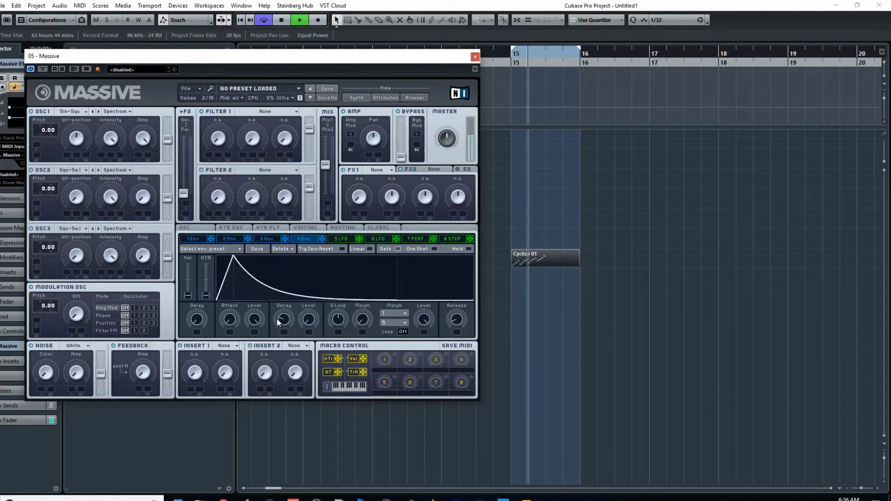
# Draw a short random-note part on Massive 01 at bar 17, then bring up Hybrid's editor
pyautogui.click(474, 56)
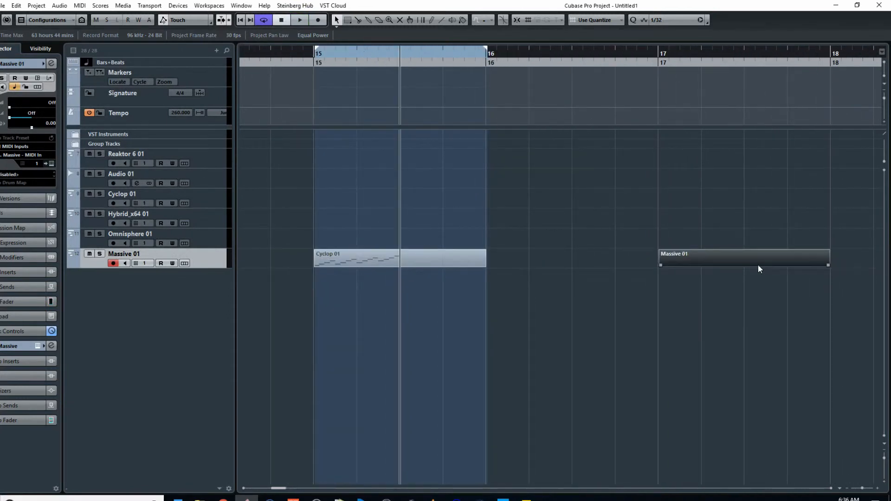
pyautogui.doubleClick(745, 257)
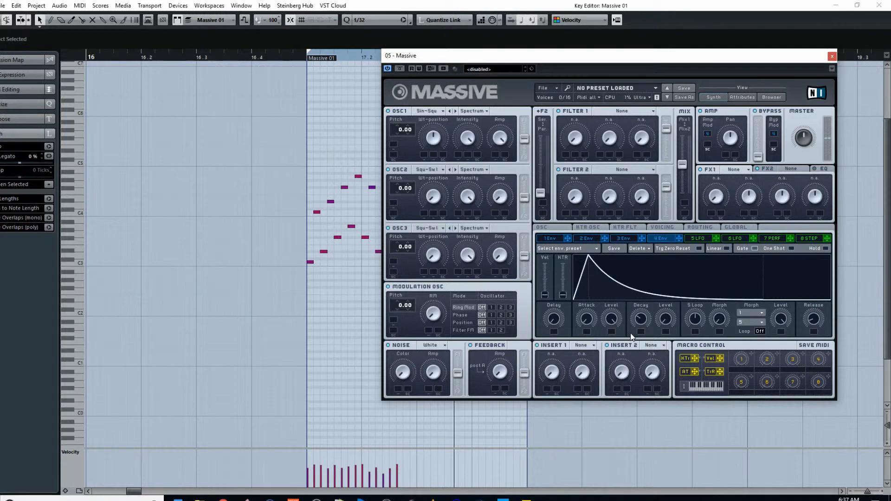
pyautogui.click(830, 56)
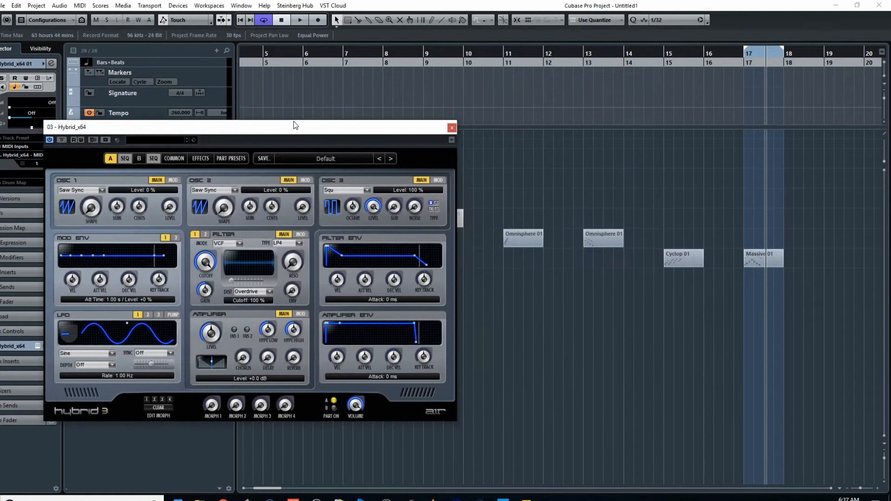
# Move the Cyclop 01 part onto the Hybrid track at bar 15 and show Hybrid's SEQ page
pyautogui.click(681, 259)
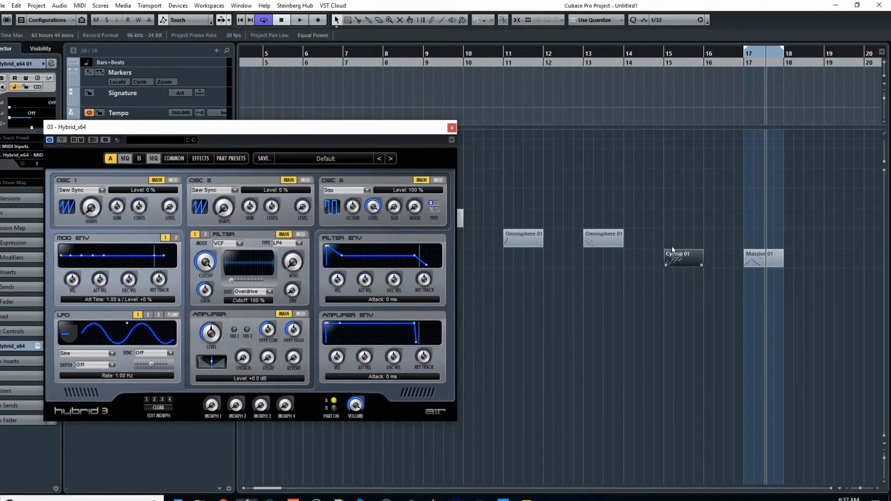
pyautogui.moveTo(684, 259); pyautogui.dragTo(684, 222)
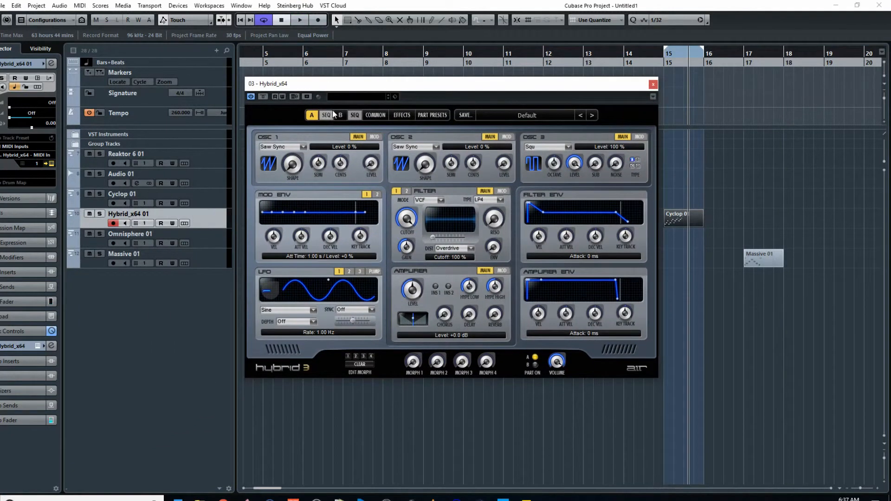
pyautogui.click(326, 115)
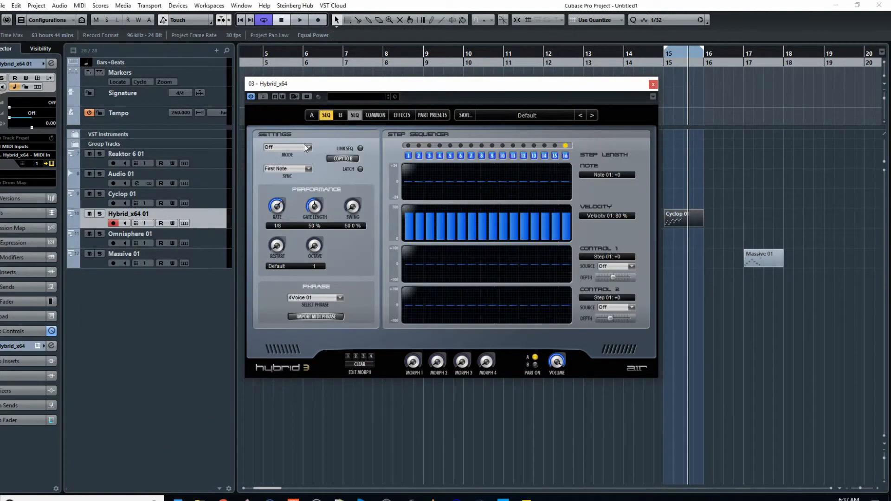
# Set Hybrid's sequencer to Step Seq mode and load the Step 10 phrase
pyautogui.click(308, 147)
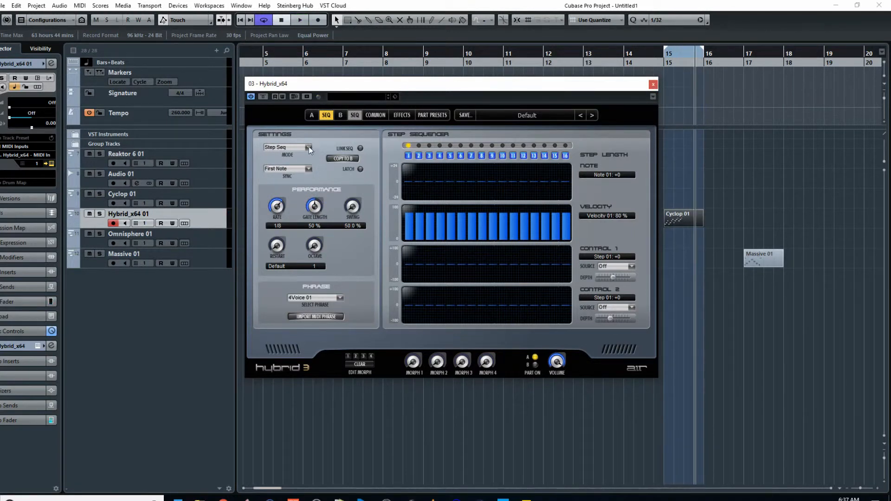
pyautogui.moveTo(414, 176)
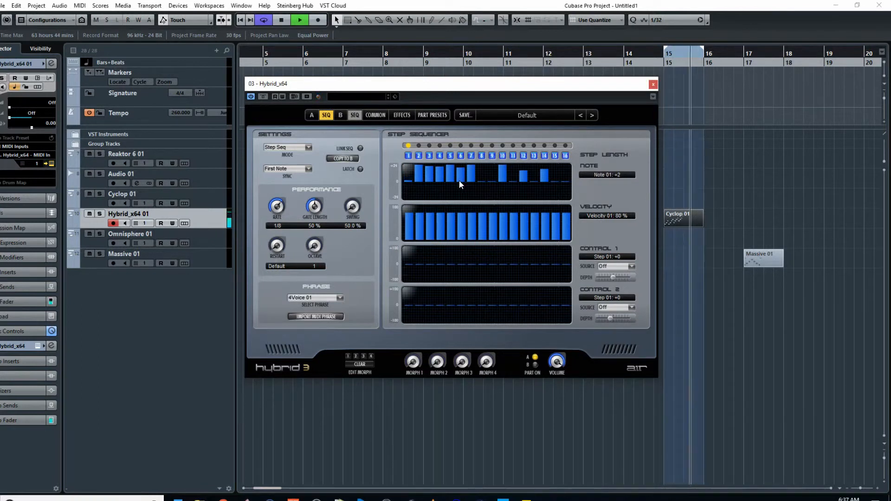
pyautogui.click(287, 146)
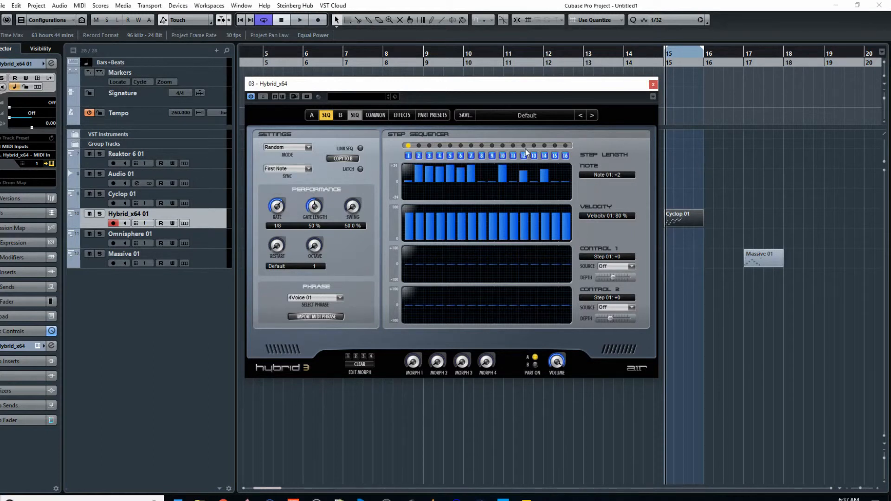
pyautogui.click(315, 297)
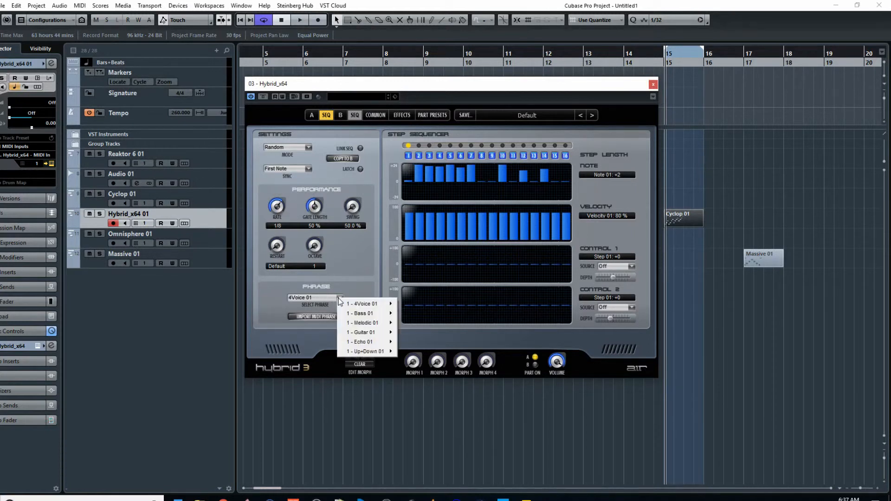
pyautogui.click(339, 297)
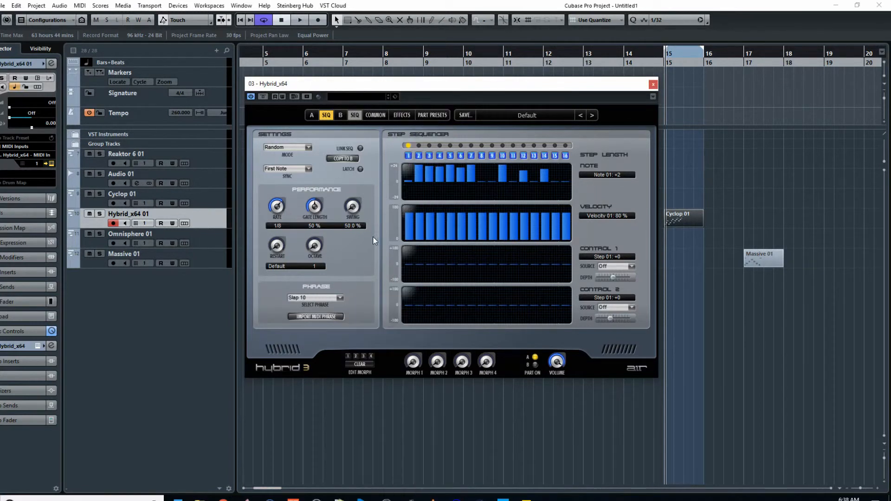
pyautogui.moveTo(365, 253)
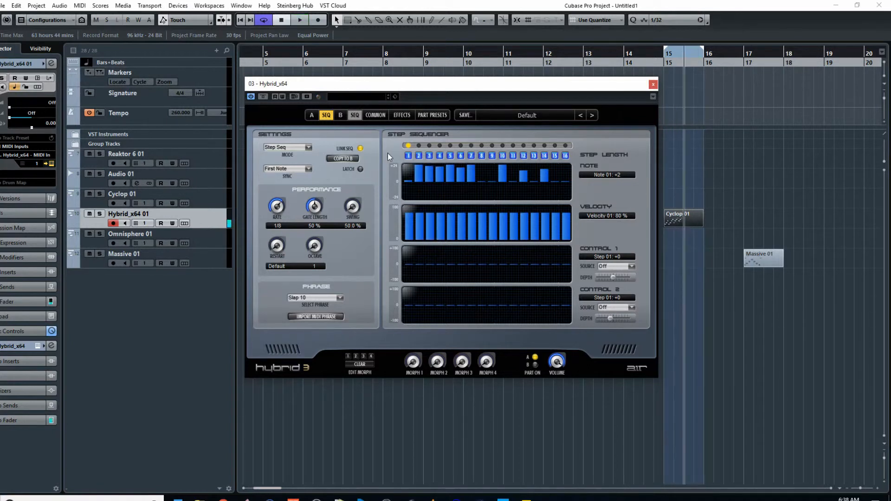
# Sync Hybrid's sequencer to the beat and set its mode to Ctrl Seq after trying Each Note and Random Seq
pyautogui.click(309, 169)
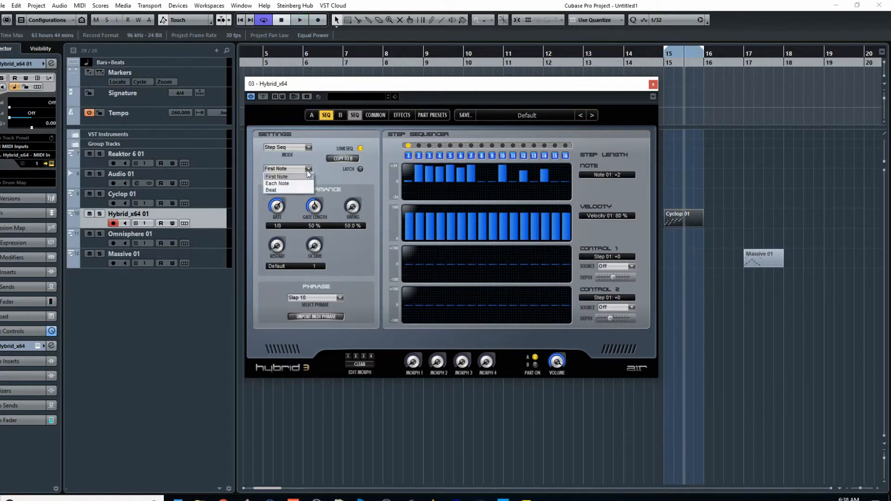
pyautogui.click(278, 182)
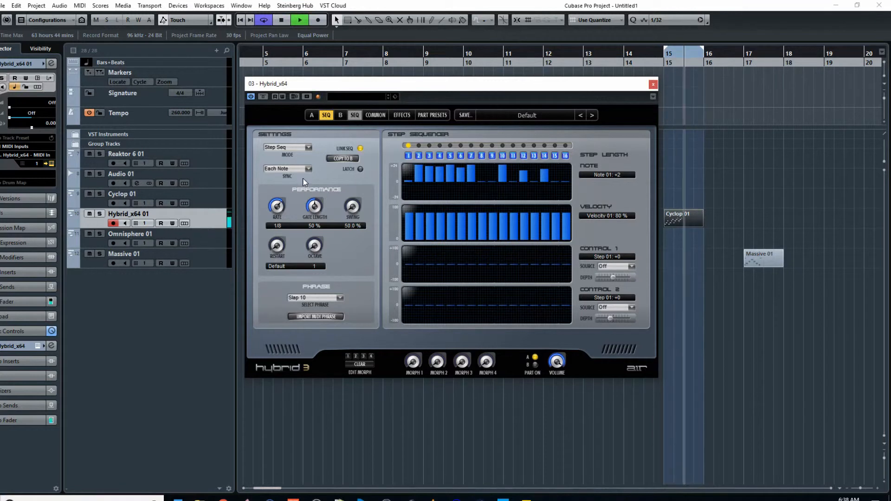
pyautogui.click(287, 168)
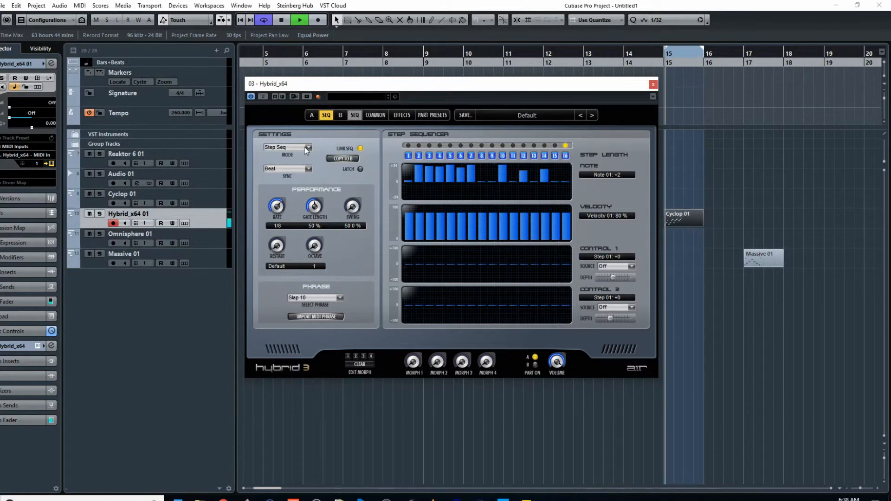
pyautogui.click(307, 148)
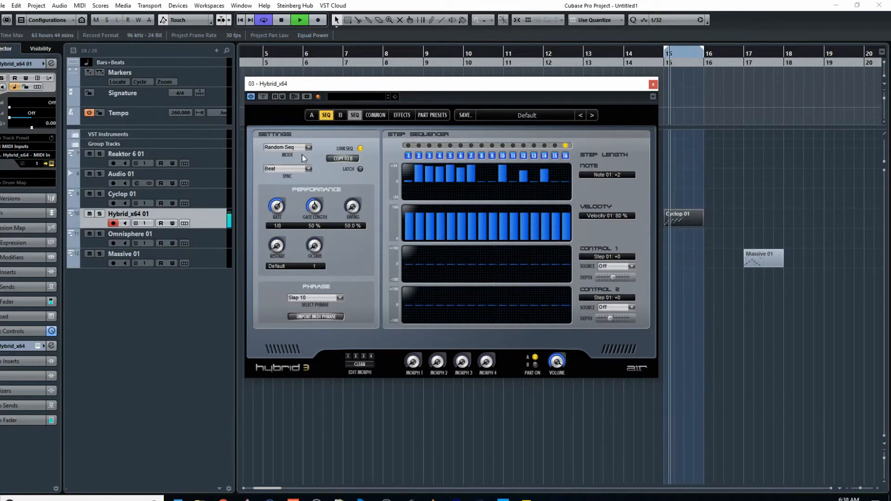
pyautogui.click(287, 147)
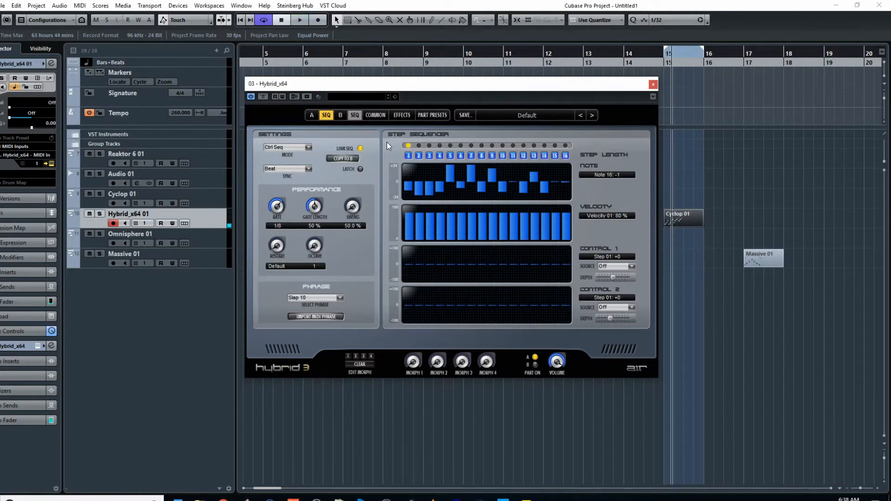
# Set Hybrid's sequencer rate to 1/8T and gate length to 100% after glancing at the part presets
pyautogui.click(432, 116)
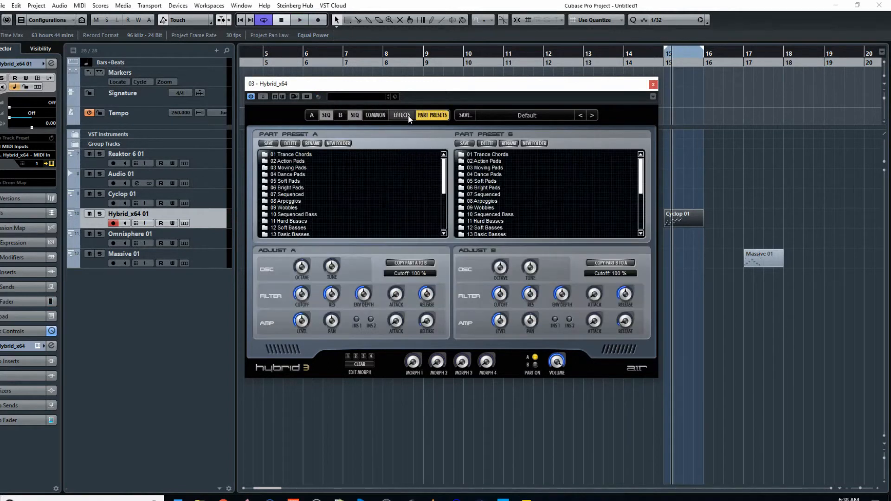
pyautogui.click(326, 115)
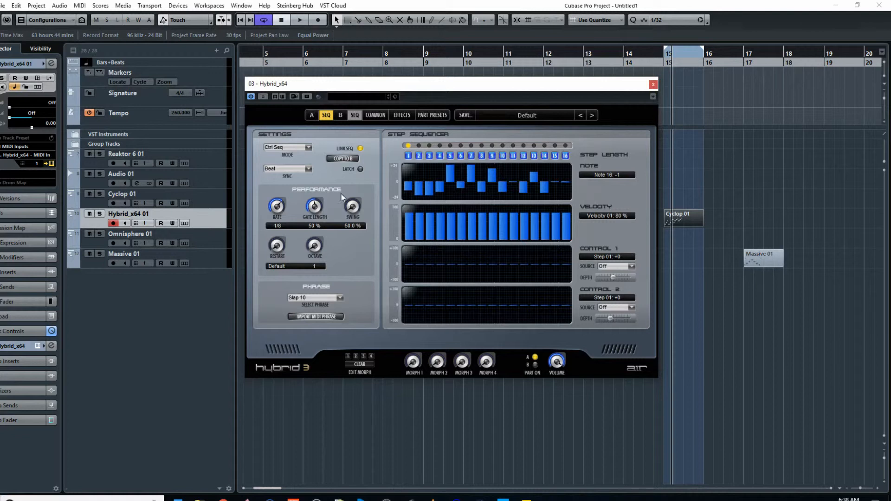
pyautogui.moveTo(337, 214)
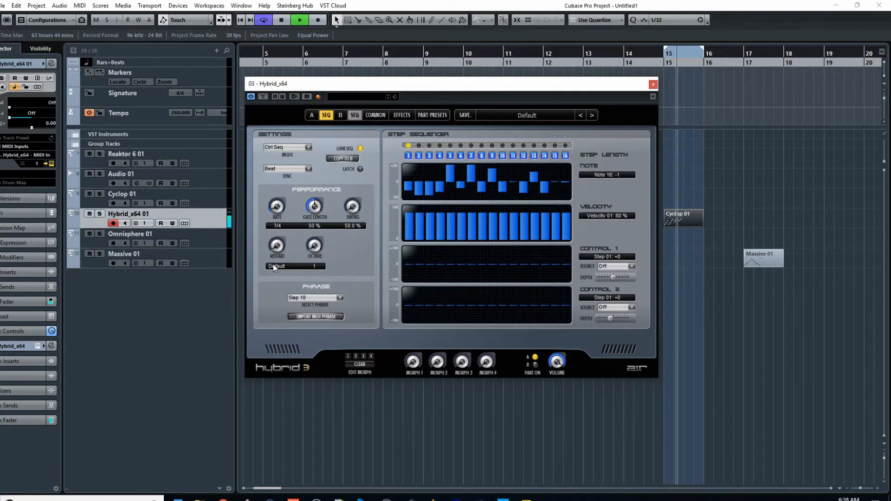
pyautogui.moveTo(277, 206); pyautogui.dragTo(277, 193)
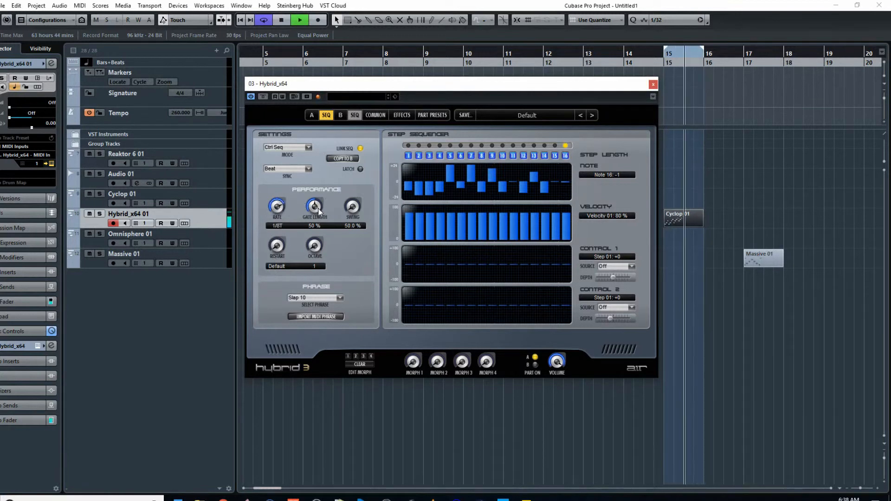
pyautogui.moveTo(315, 206); pyautogui.dragTo(314, 193)
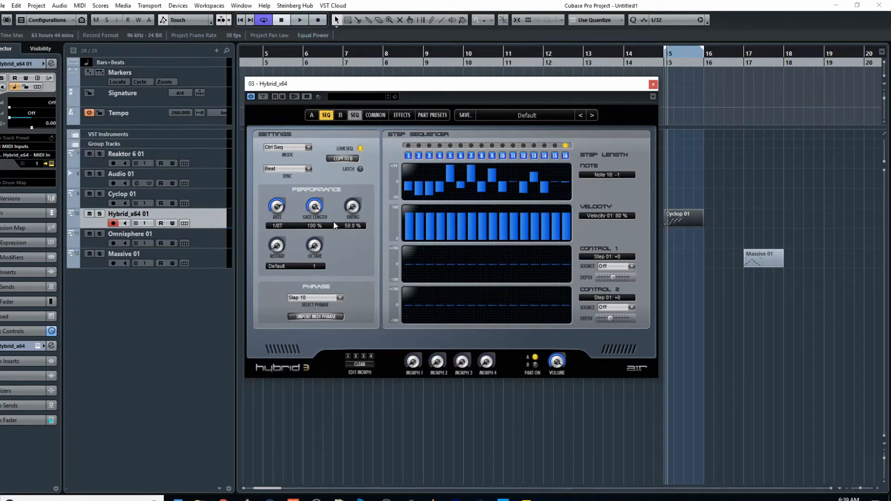
pyautogui.moveTo(356, 273)
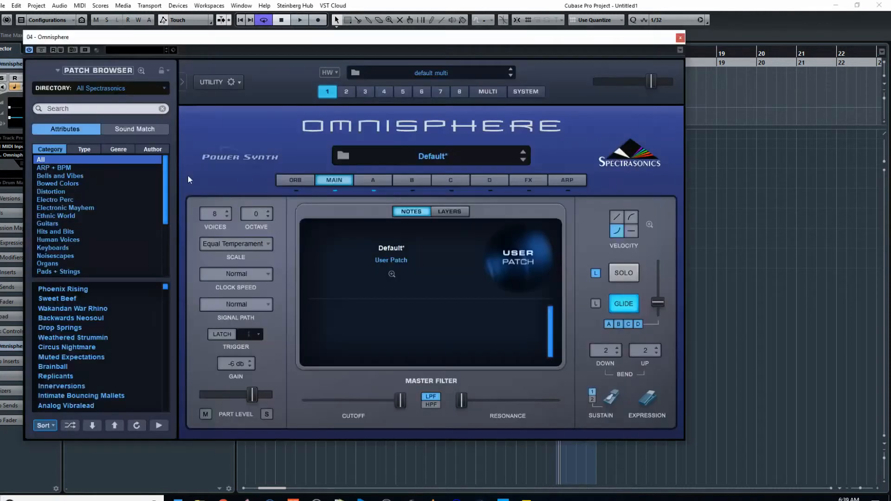
# Switch Omnisphere's arpeggiator on with latch enabled and a slightly longer note length
pyautogui.click(567, 181)
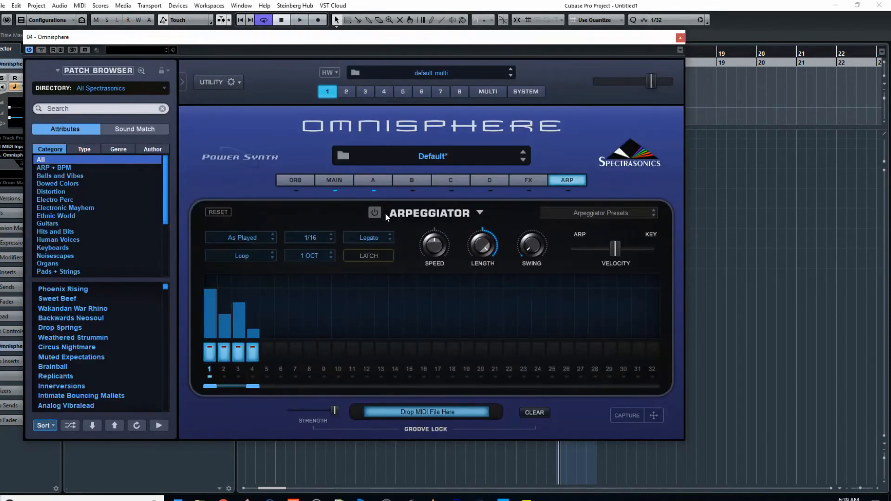
pyautogui.click(479, 212)
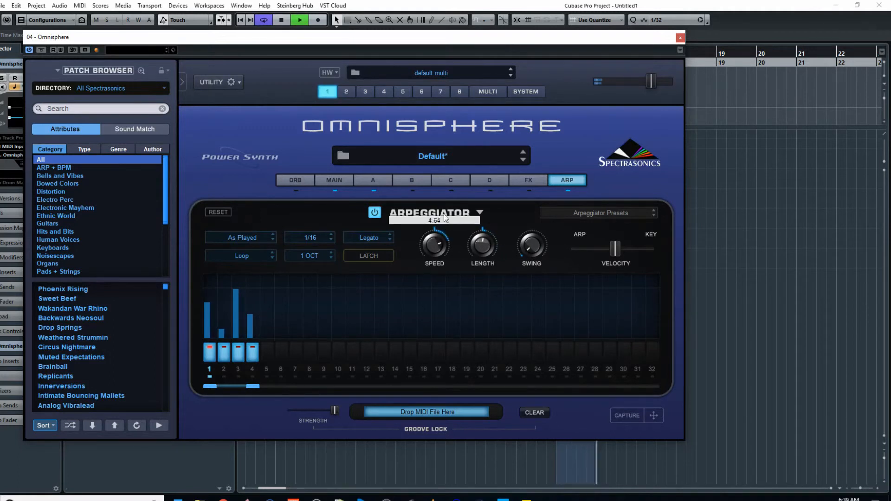
pyautogui.moveTo(482, 244); pyautogui.dragTo(485, 268)
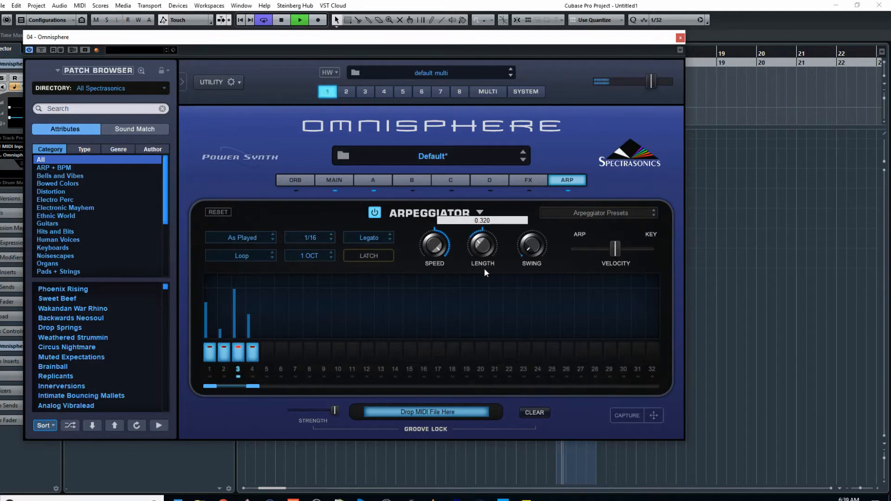
pyautogui.moveTo(481, 244); pyautogui.dragTo(482, 233)
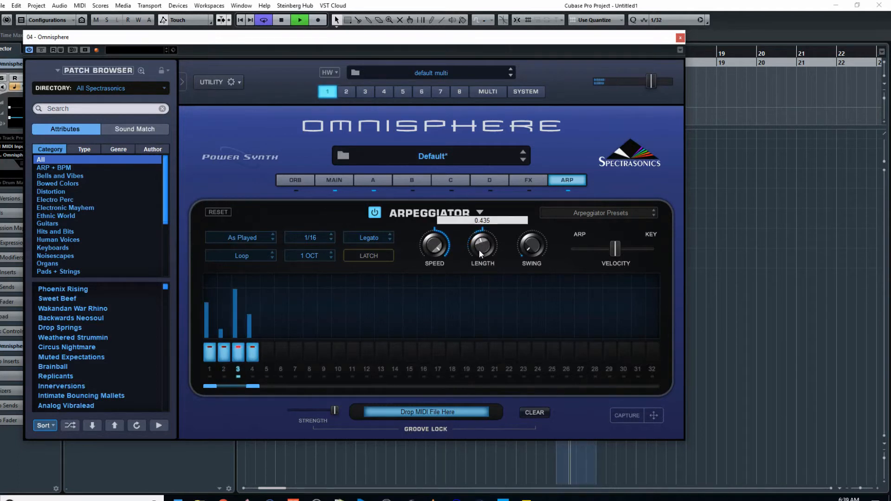
pyautogui.click(368, 256)
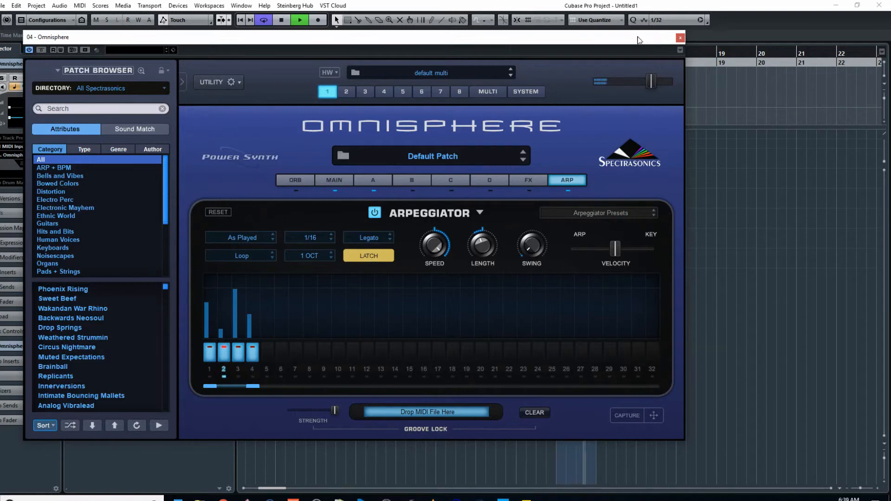
pyautogui.click(680, 37)
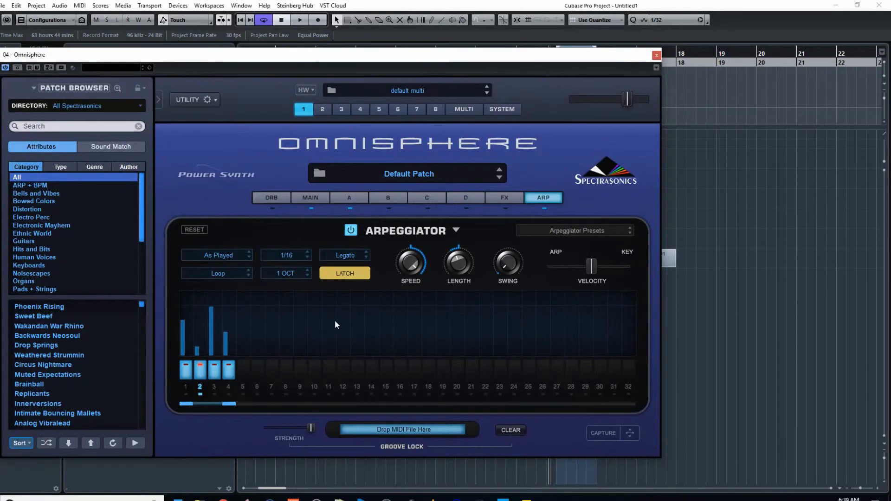
# Rotate Omnisphere's four-step arpeggio pattern one step left
pyautogui.click(655, 55)
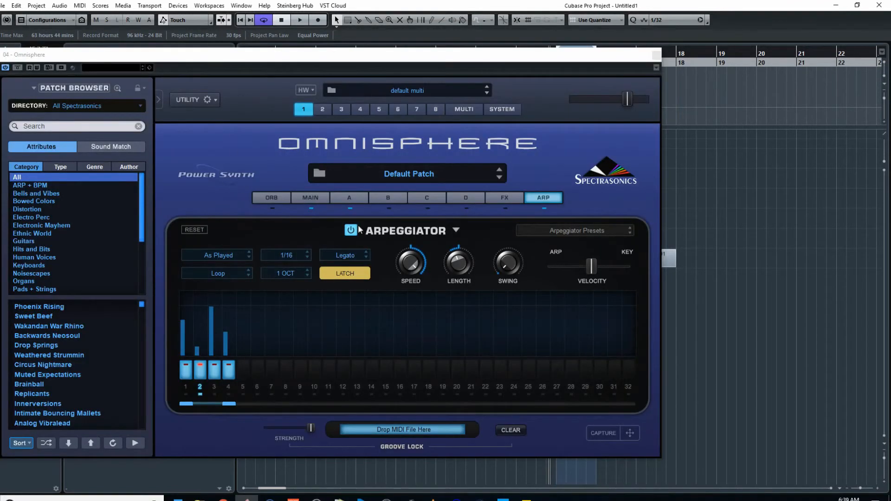
pyautogui.moveTo(452, 132)
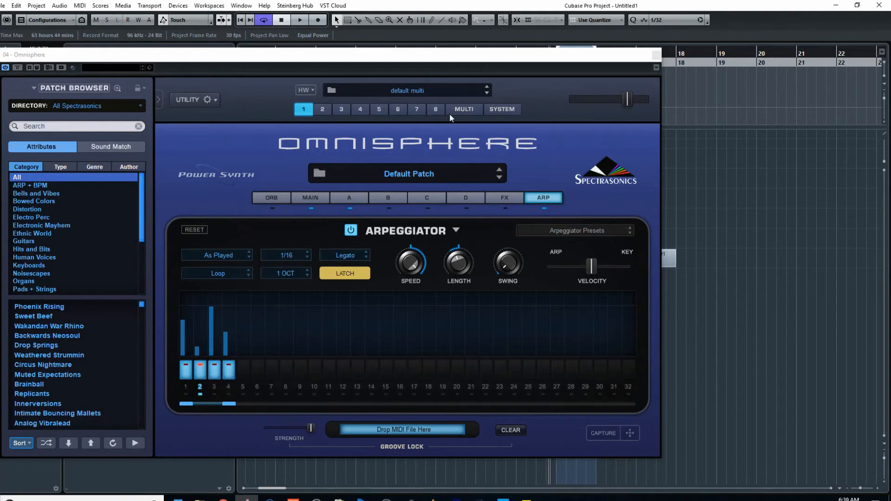
pyautogui.moveTo(425, 332)
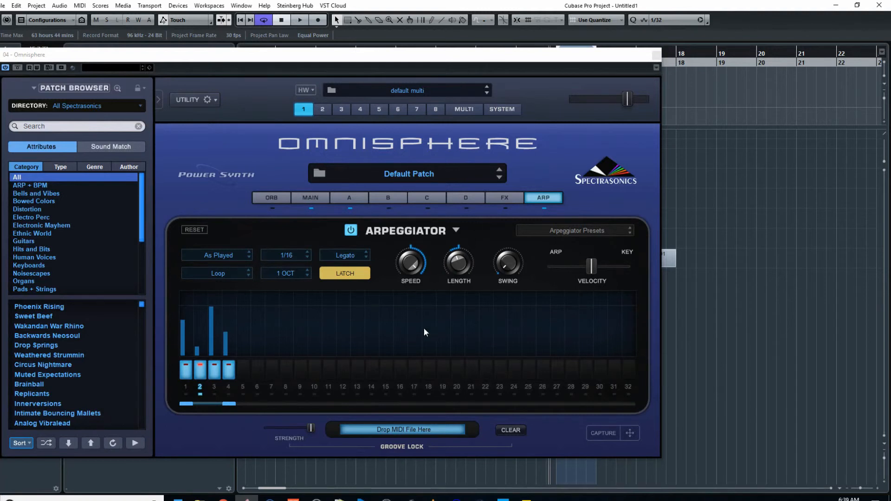
pyautogui.moveTo(429, 251)
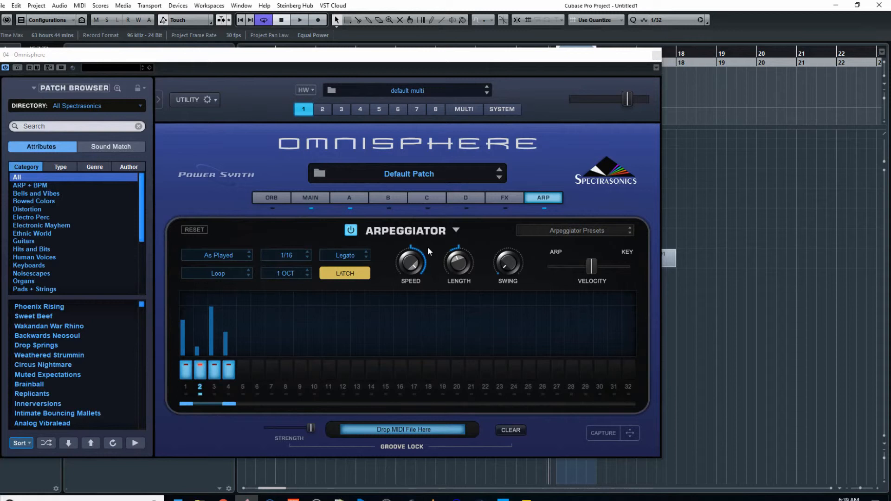
pyautogui.moveTo(443, 278)
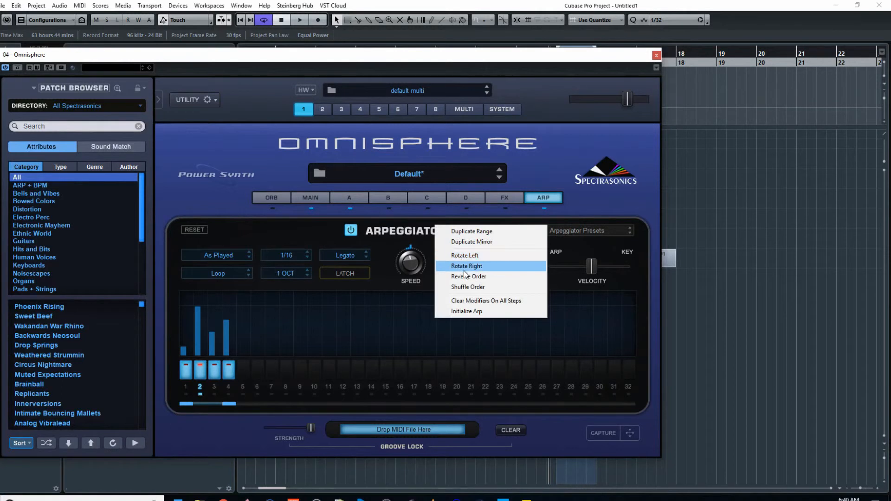
# Rotate the arpeggio pattern back one step right and turn the arpeggiator back on
pyautogui.click(466, 266)
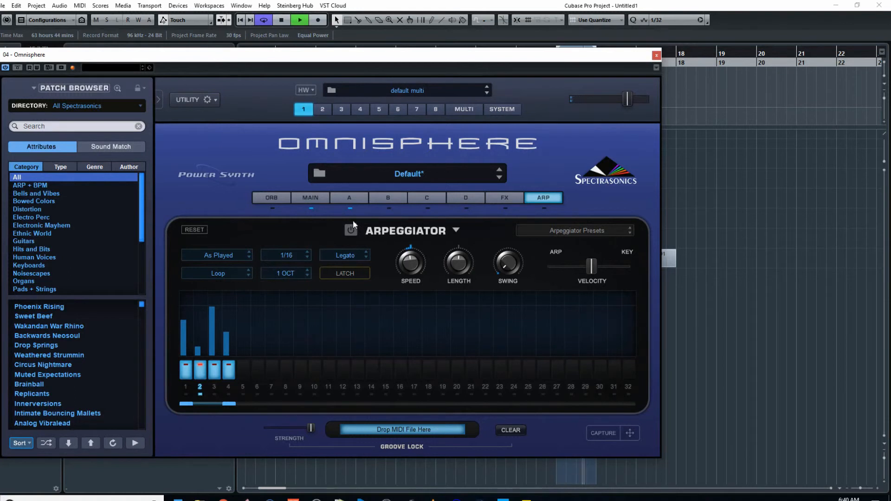
pyautogui.click(310, 196)
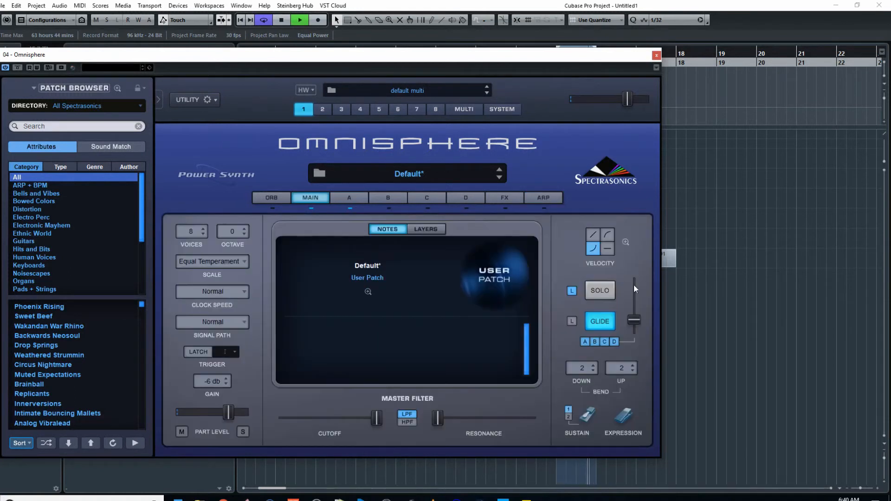
pyautogui.click(543, 198)
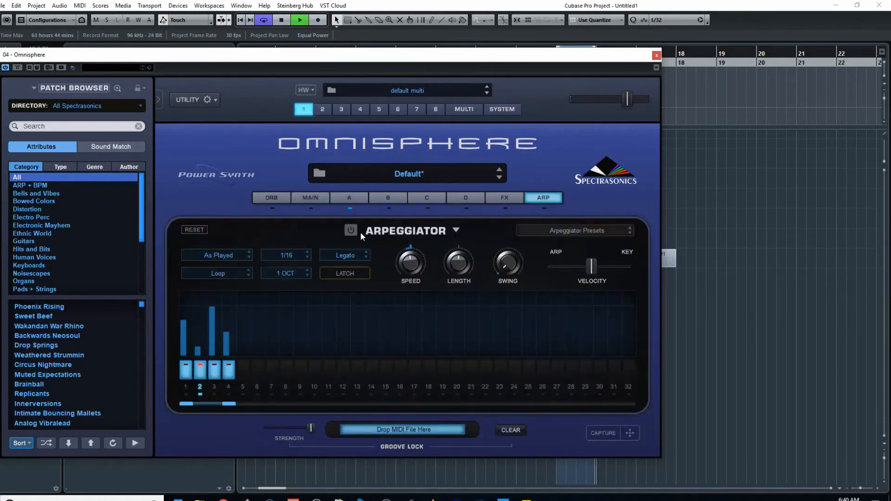
pyautogui.click(351, 230)
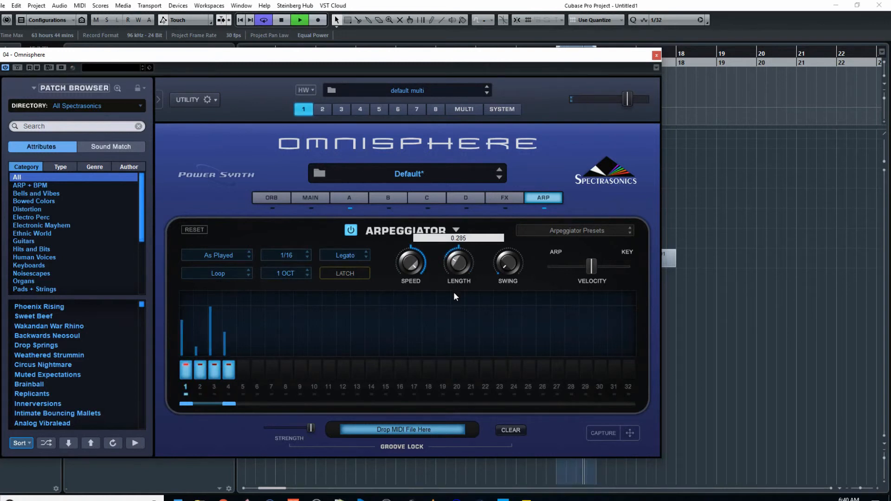
# Enable latch and set the arpeggiator's playback mode to Chaos
pyautogui.click(345, 273)
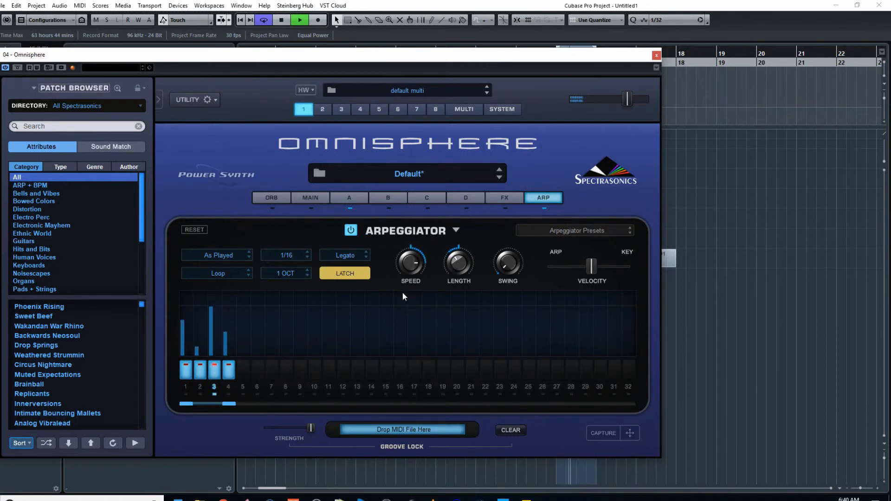
pyautogui.click(217, 273)
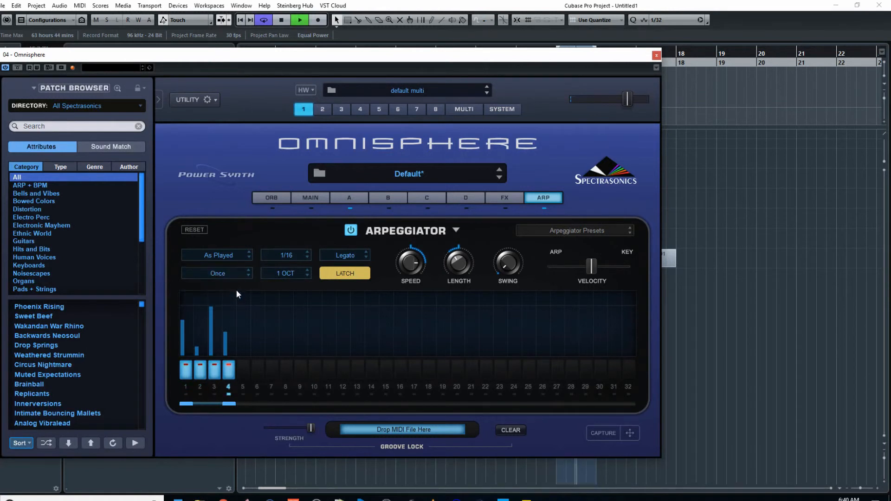
pyautogui.click(217, 273)
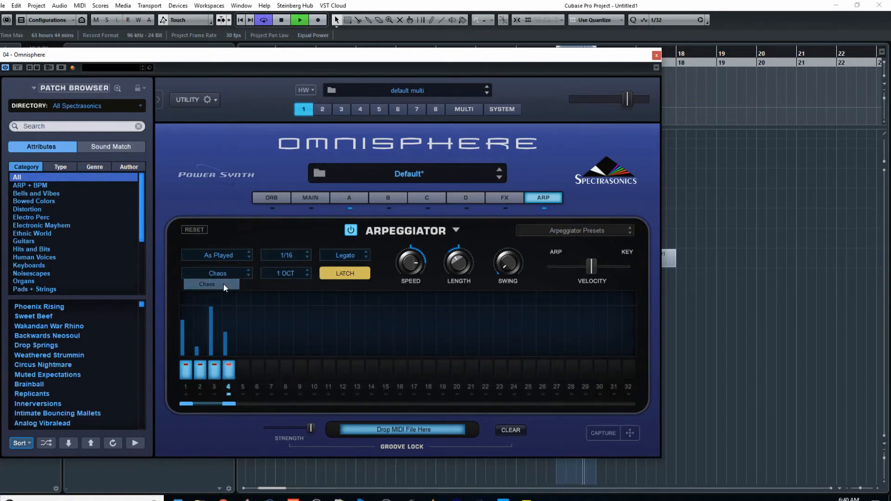
pyautogui.click(212, 285)
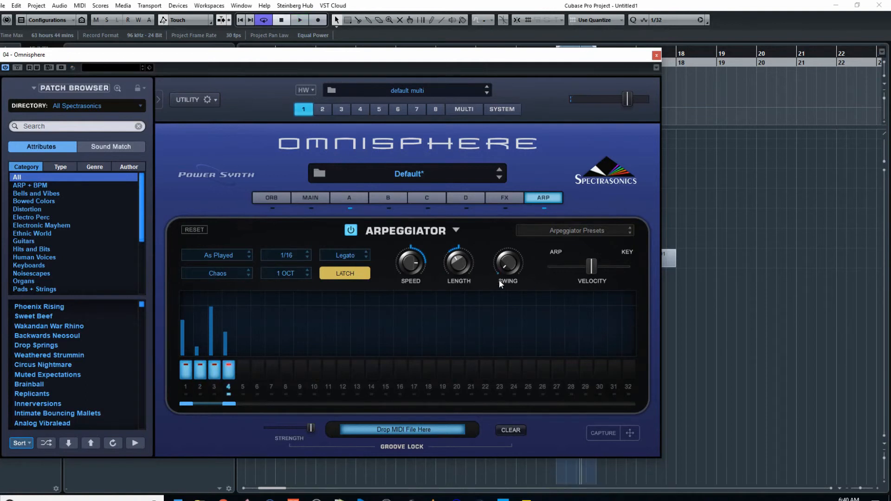
pyautogui.click(350, 230)
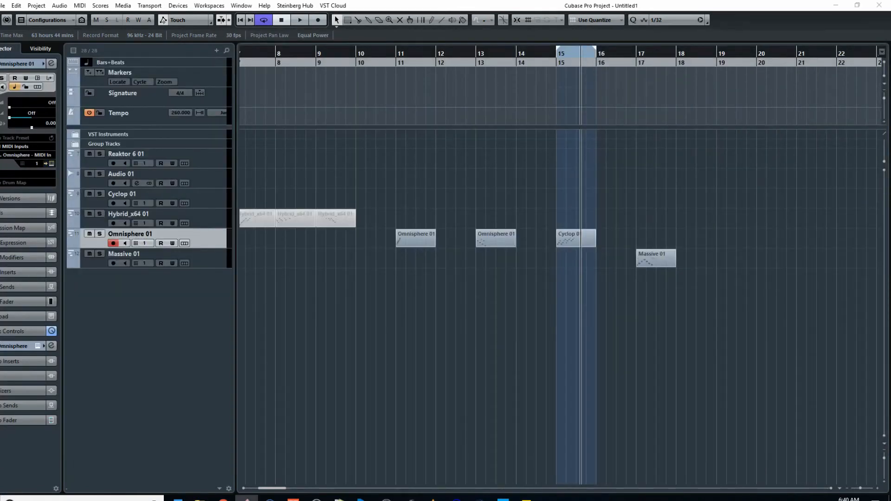
pyautogui.moveTo(689, 274)
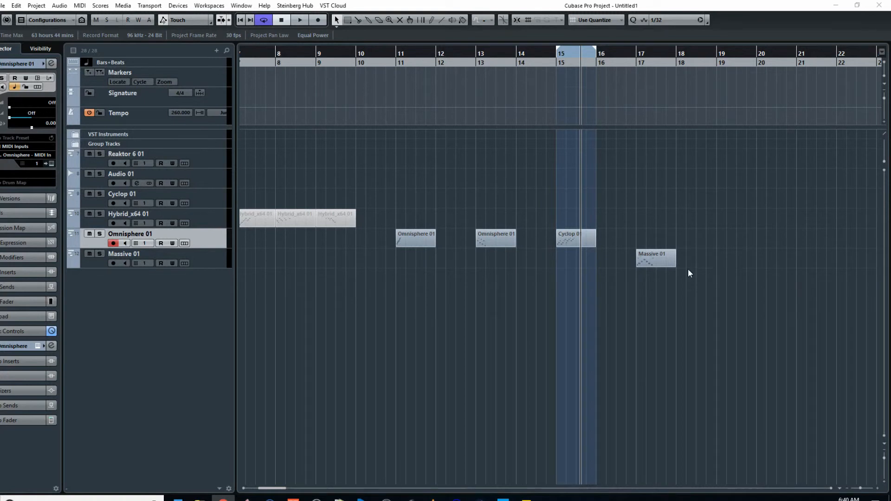
pyautogui.moveTo(715, 284)
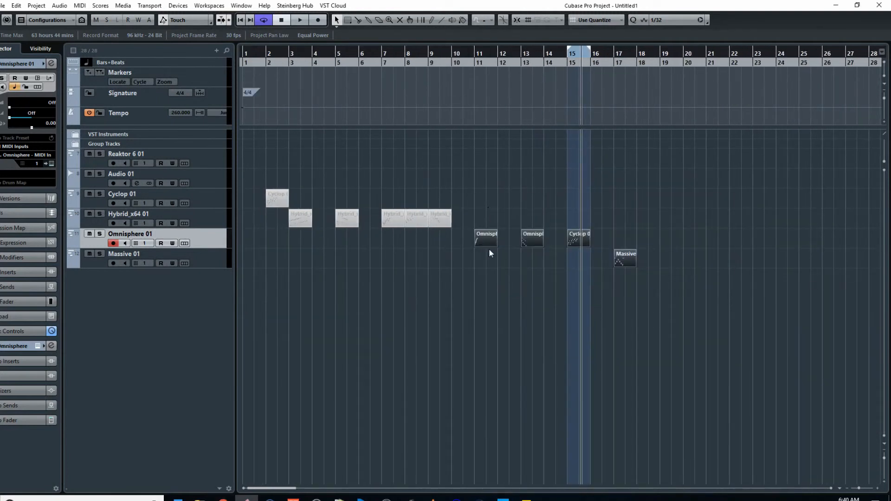
# Move the Omnisphere and Massive parts earlier and add an empty Massive 01 part at bar 18
pyautogui.moveTo(485, 239); pyautogui.dragTo(466, 239)
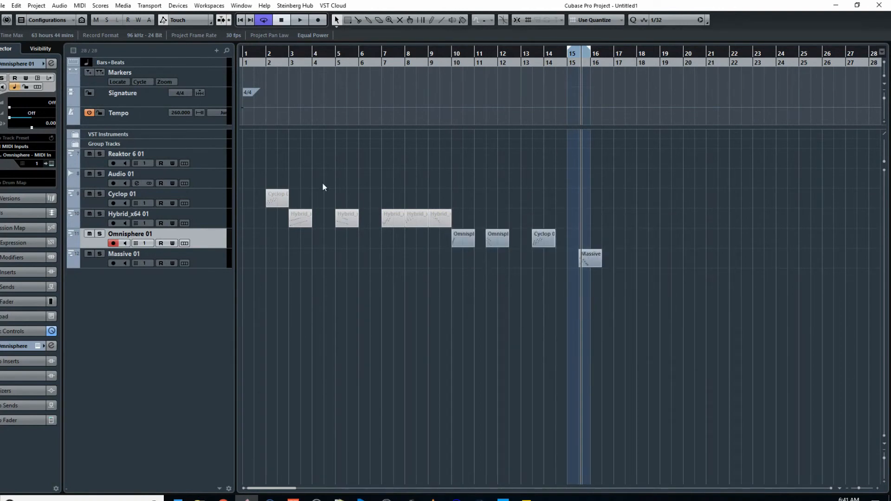
pyautogui.doubleClick(497, 239)
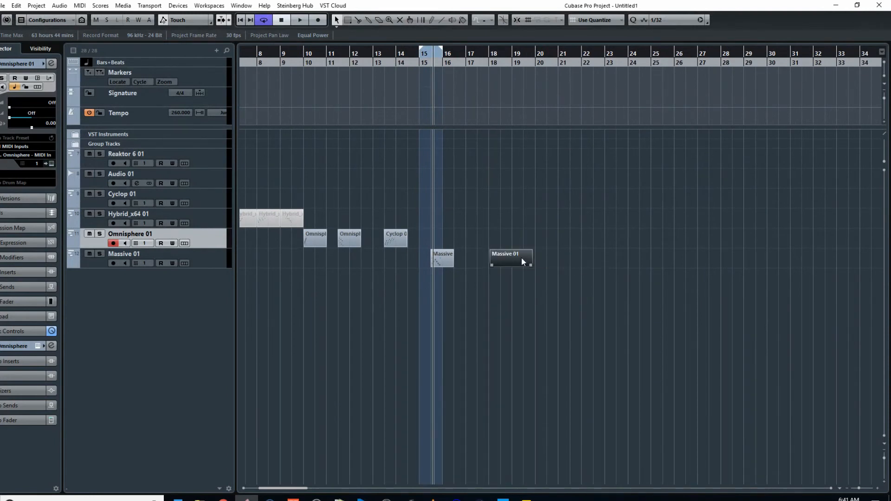
pyautogui.doubleClick(512, 257)
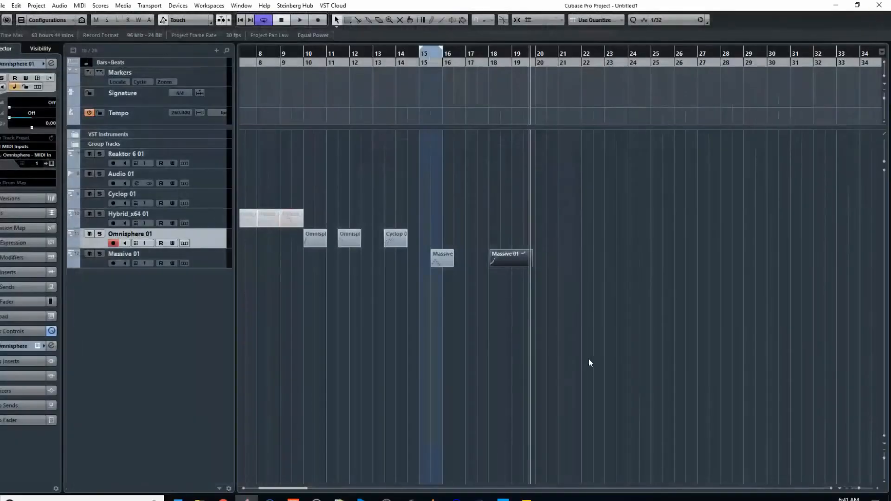
# Paint a few notes into two back-to-back Massive 01 parts with the Draw tool
pyautogui.doubleClick(510, 256)
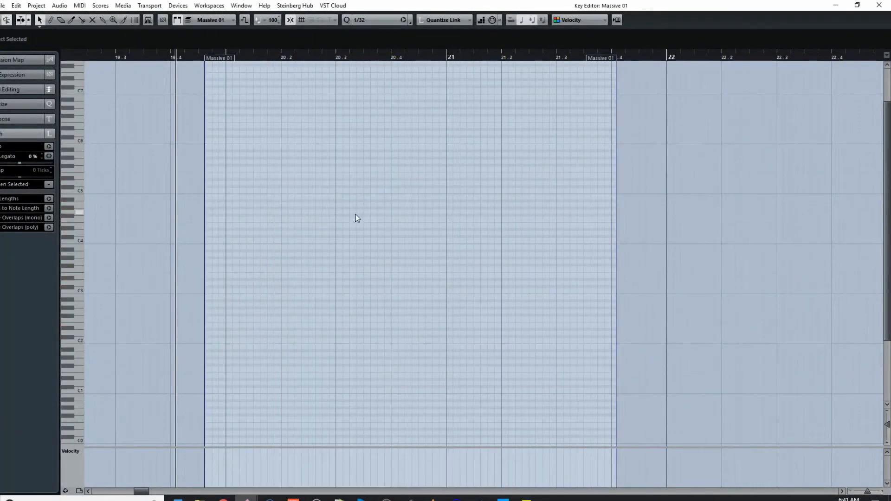
pyautogui.click(59, 21)
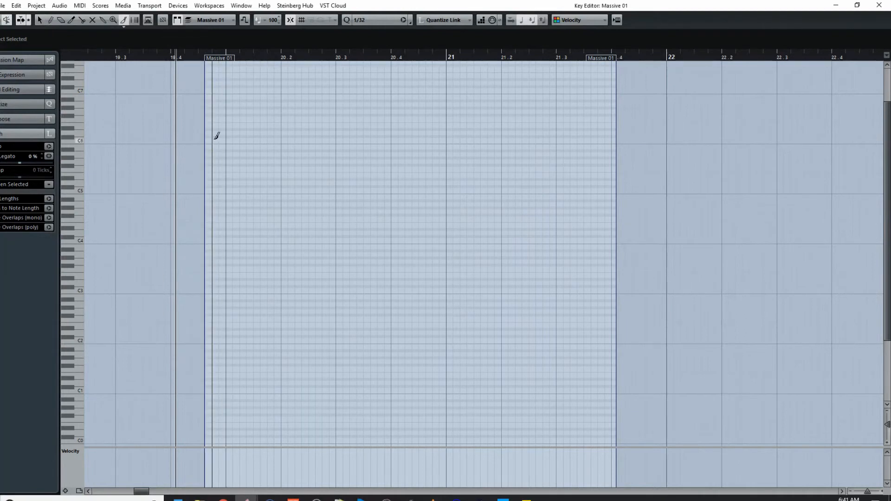
pyautogui.moveTo(207, 139); pyautogui.dragTo(327, 284)
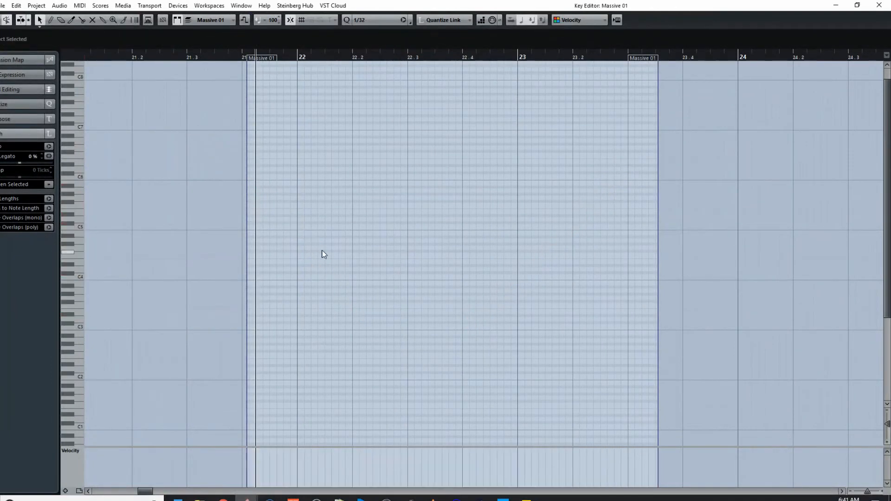
pyautogui.click(56, 21)
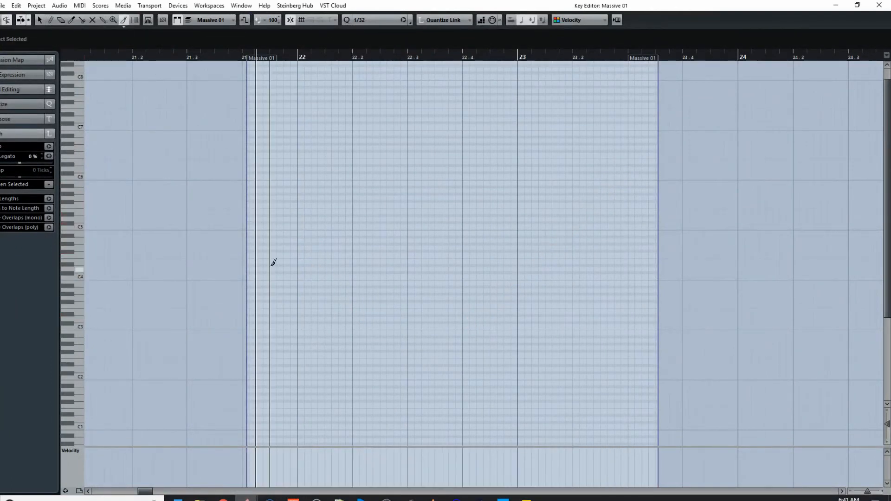
pyautogui.moveTo(273, 257); pyautogui.dragTo(429, 401)
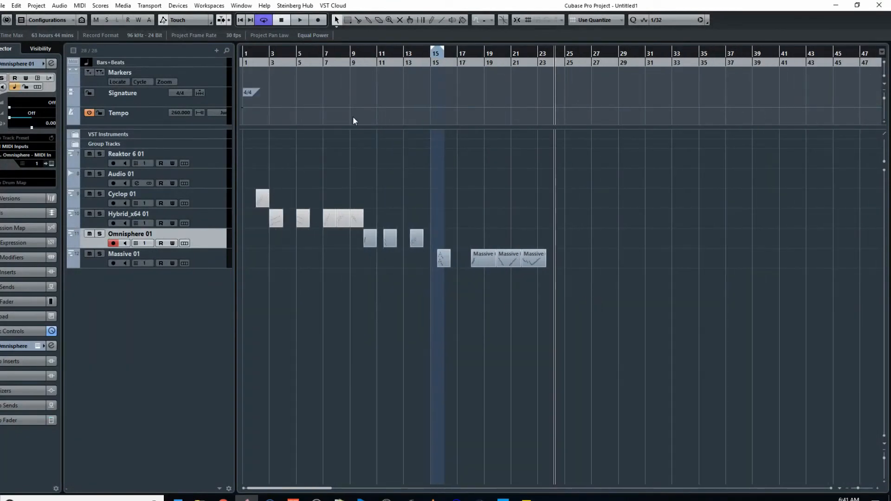
pyautogui.moveTo(364, 270)
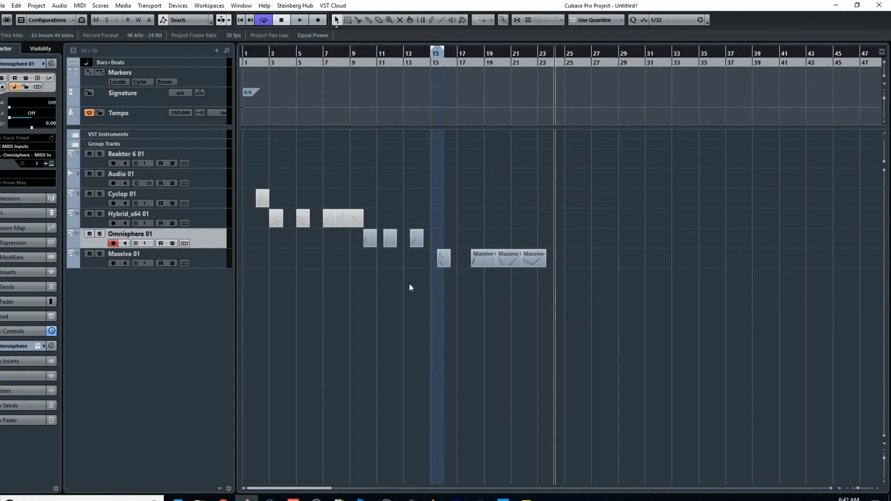
pyautogui.moveTo(430, 306)
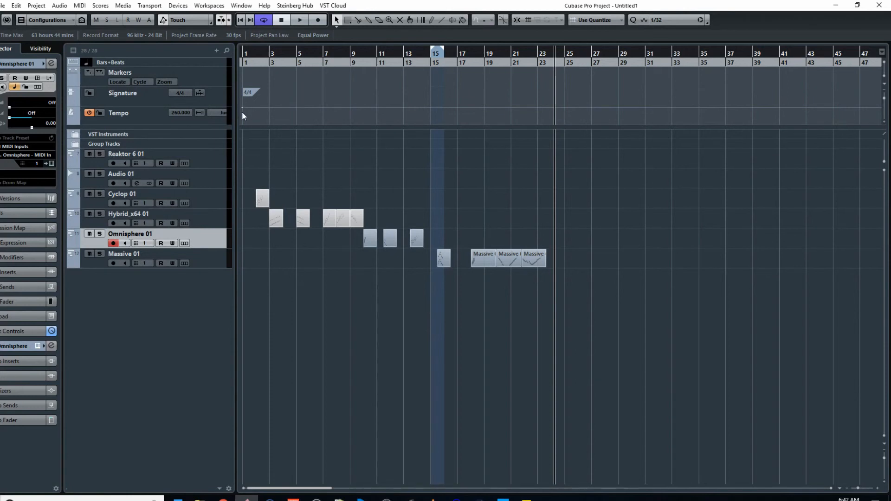
pyautogui.moveTo(373, 260)
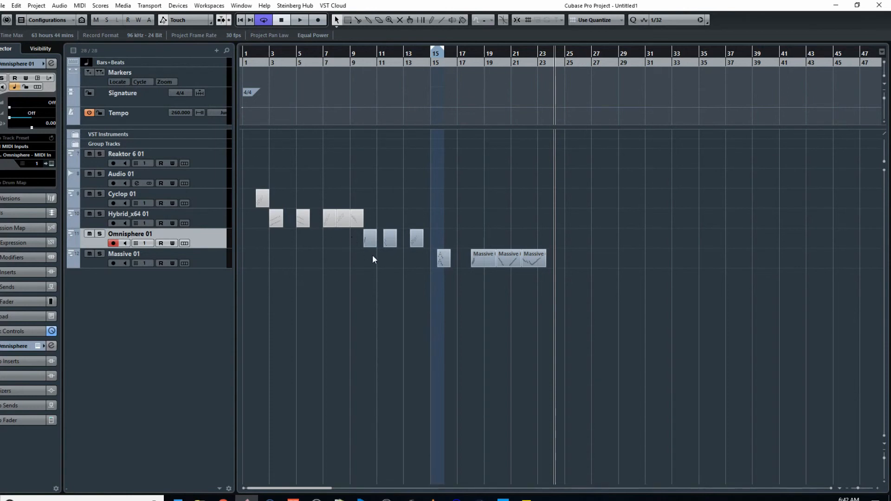
# Inspect the bar 5 Hybrid_x64 01 part's two falling note lines in the Key Editor
pyautogui.doubleClick(337, 218)
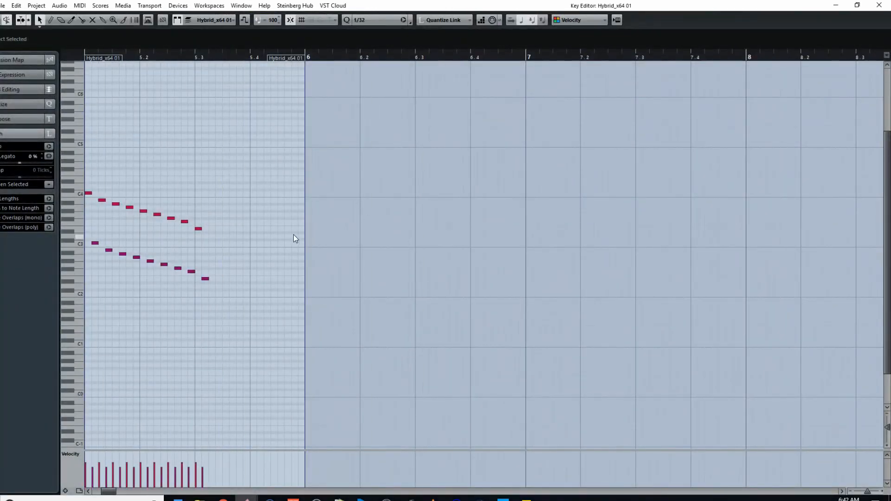
pyautogui.moveTo(756, 65)
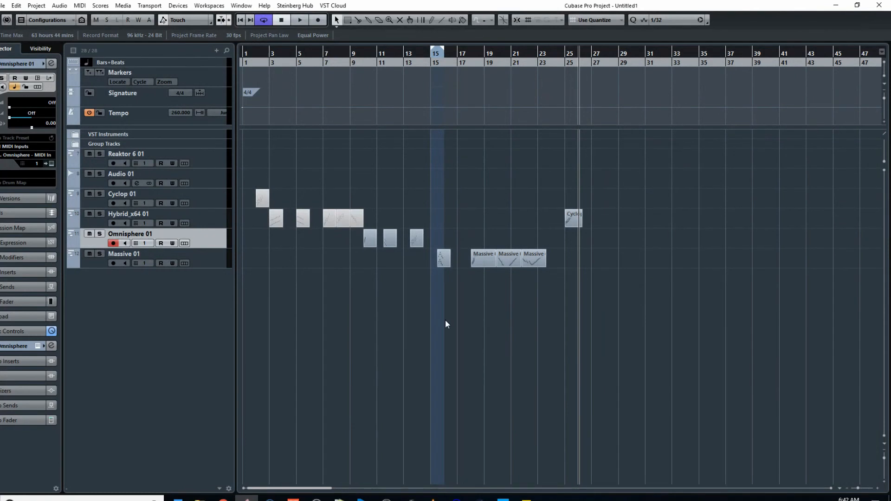
pyautogui.moveTo(450, 174)
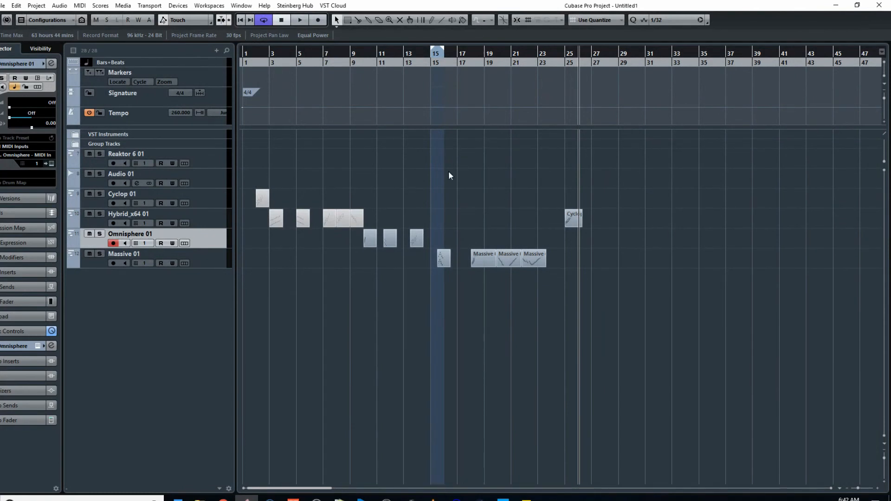
pyautogui.moveTo(453, 169)
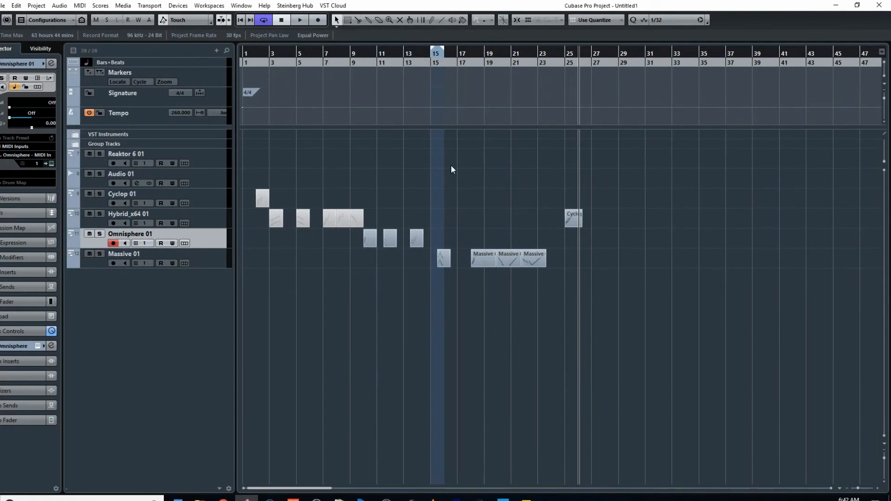
pyautogui.moveTo(429, 385)
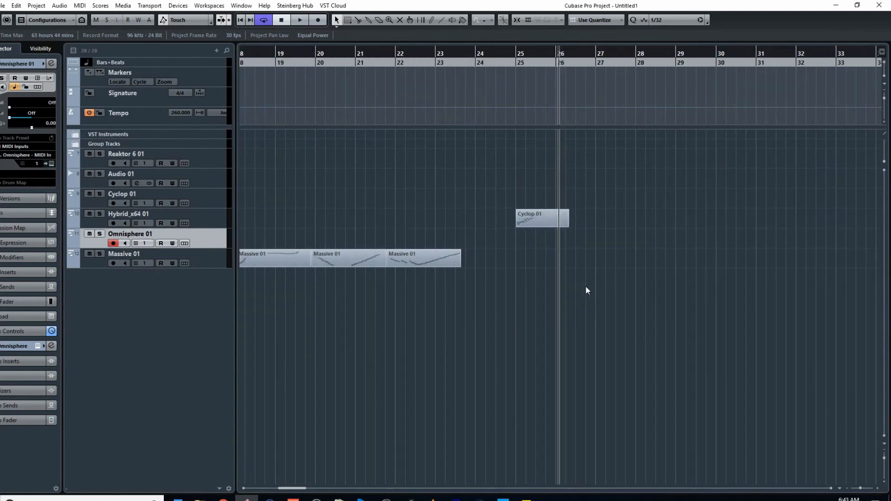
pyautogui.doubleClick(539, 218)
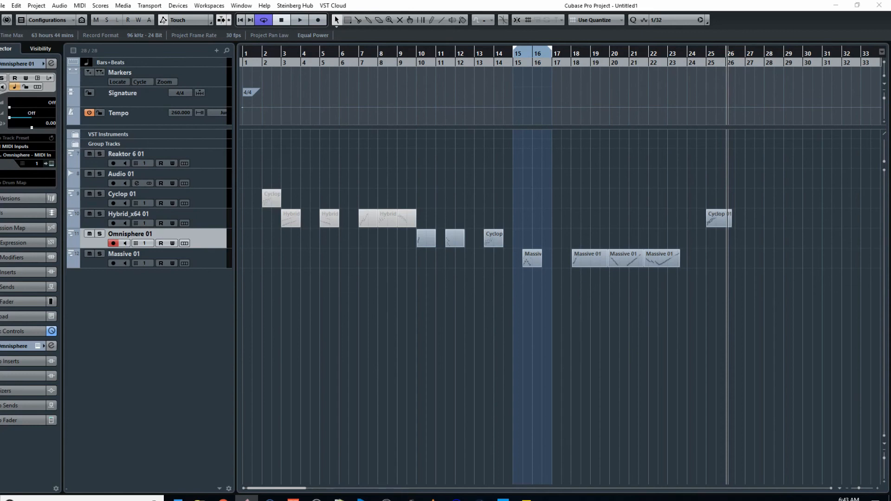
pyautogui.moveTo(602, 402)
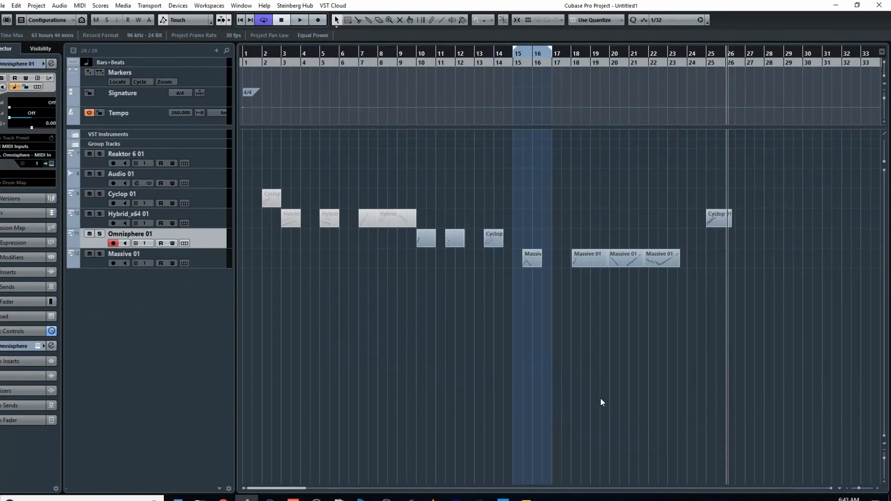